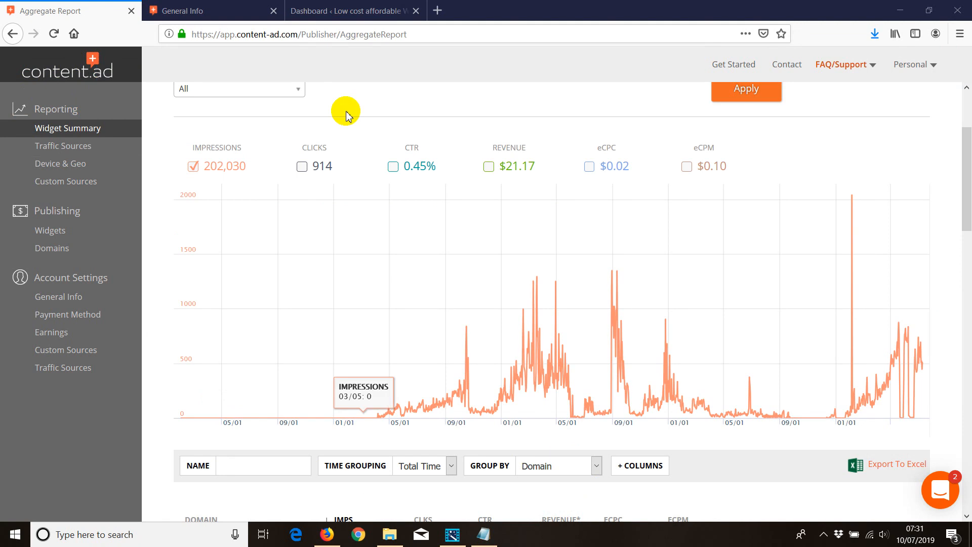
mouse_move(347, 111)
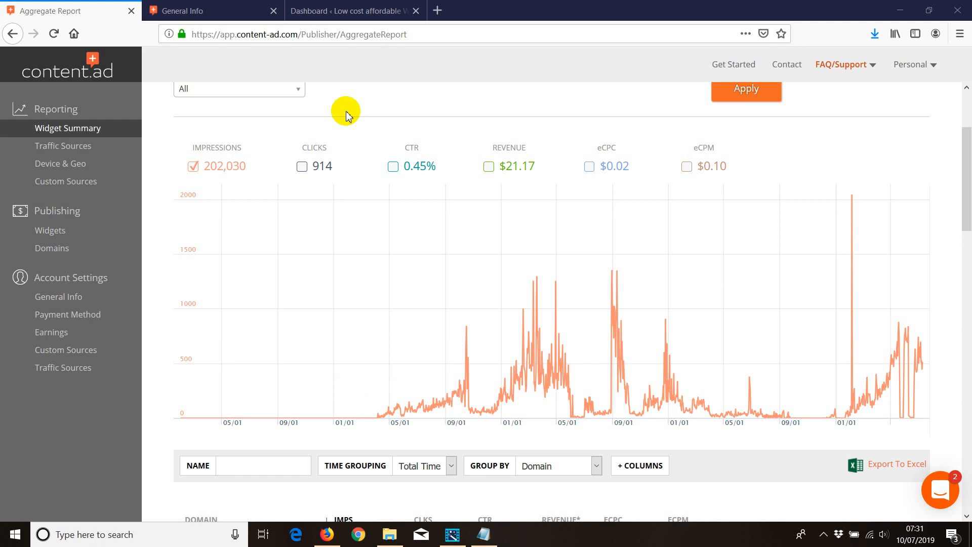
mouse_move(365, 113)
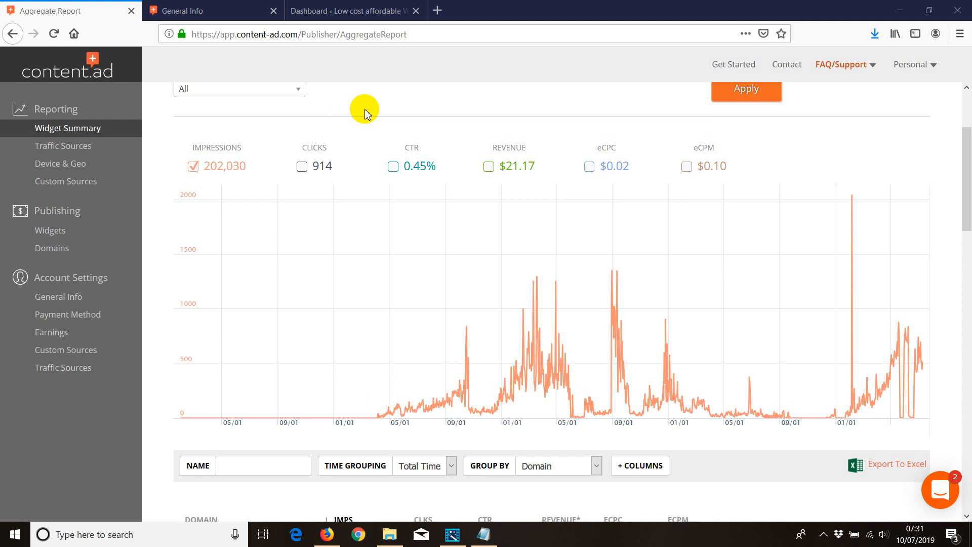
mouse_move(61, 230)
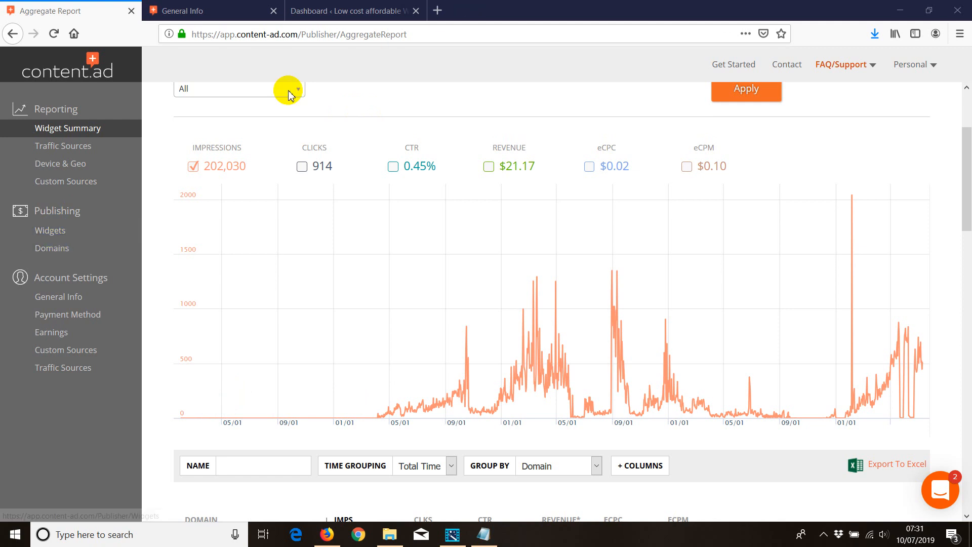
mouse_move(351, 11)
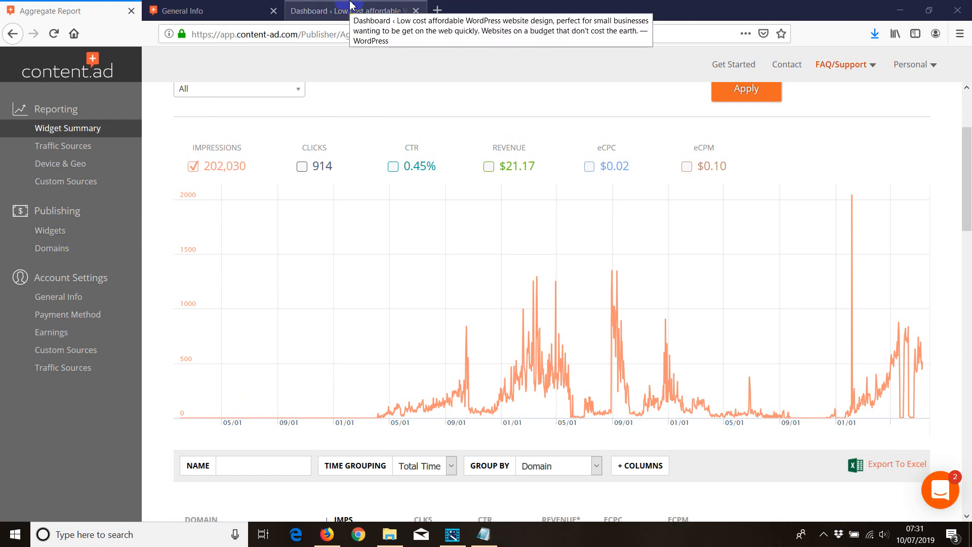
- Search the WordPress plugin directory for Content.ad, then install and activate it
left_click(353, 11)
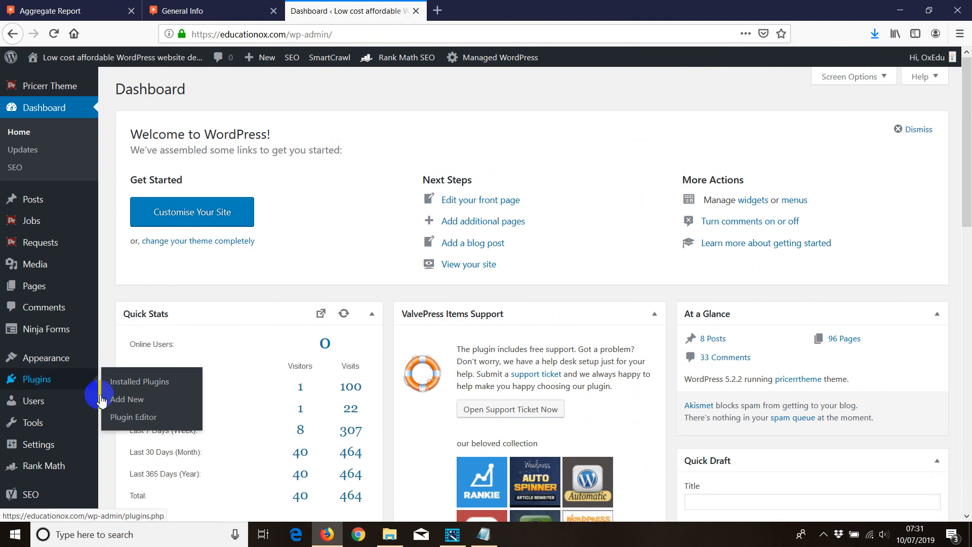
mouse_move(179, 381)
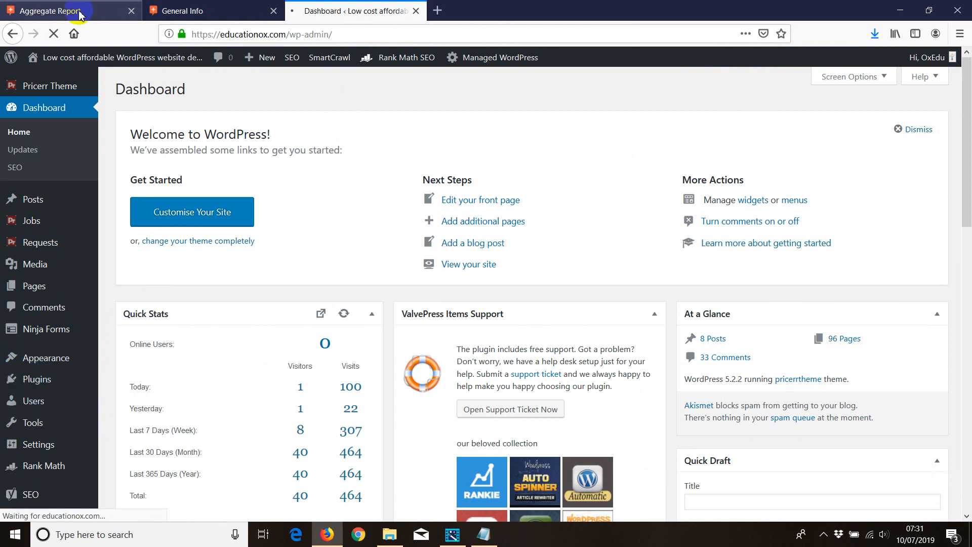
left_click(36, 378)
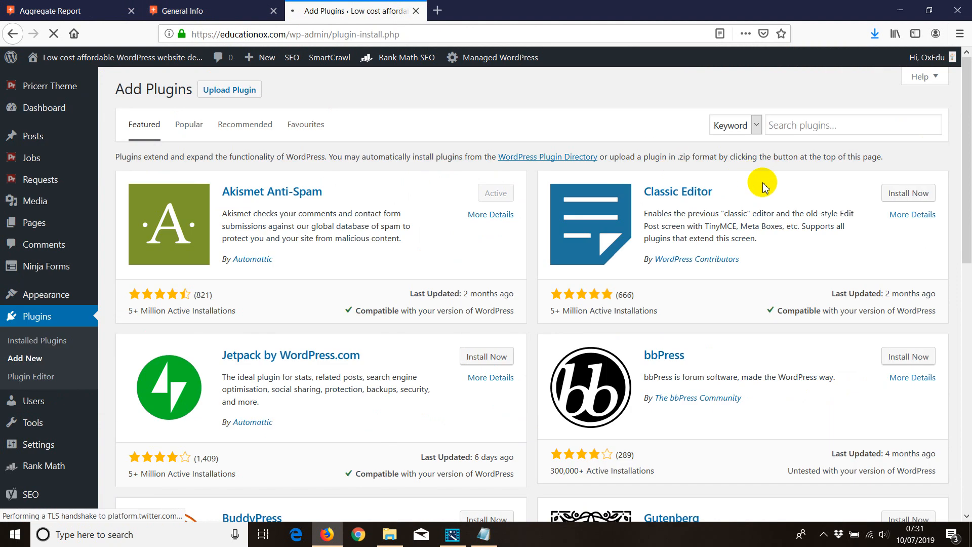
type("cont")
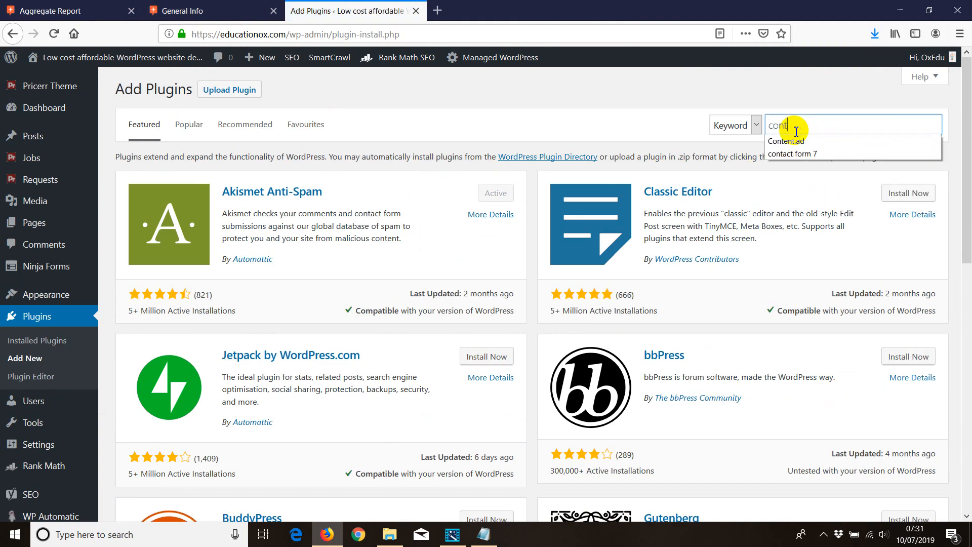
key("Return")
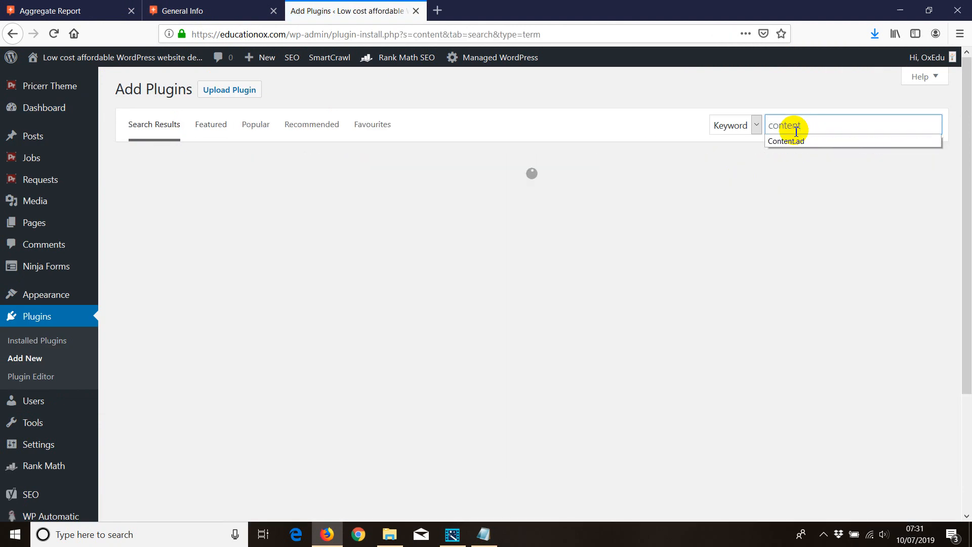
key("Return")
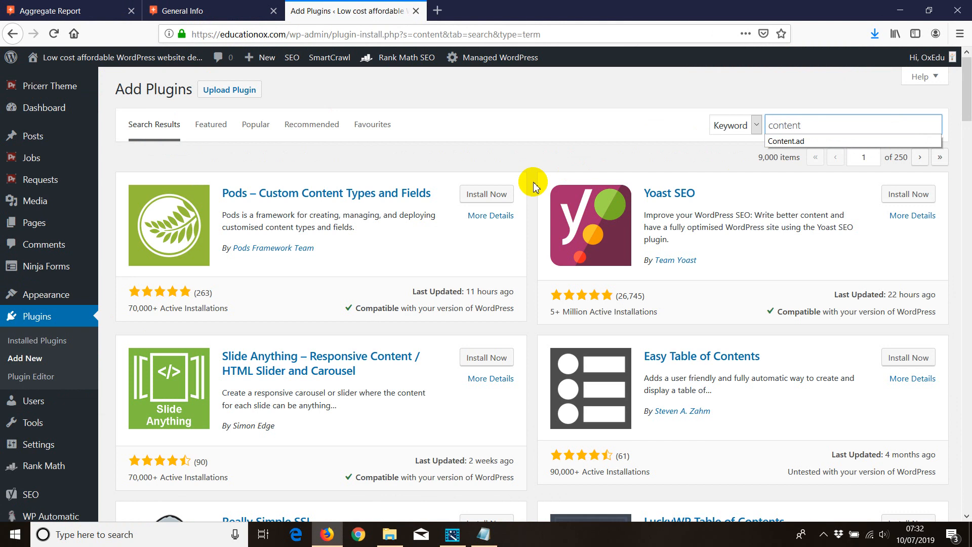
left_click(787, 141)
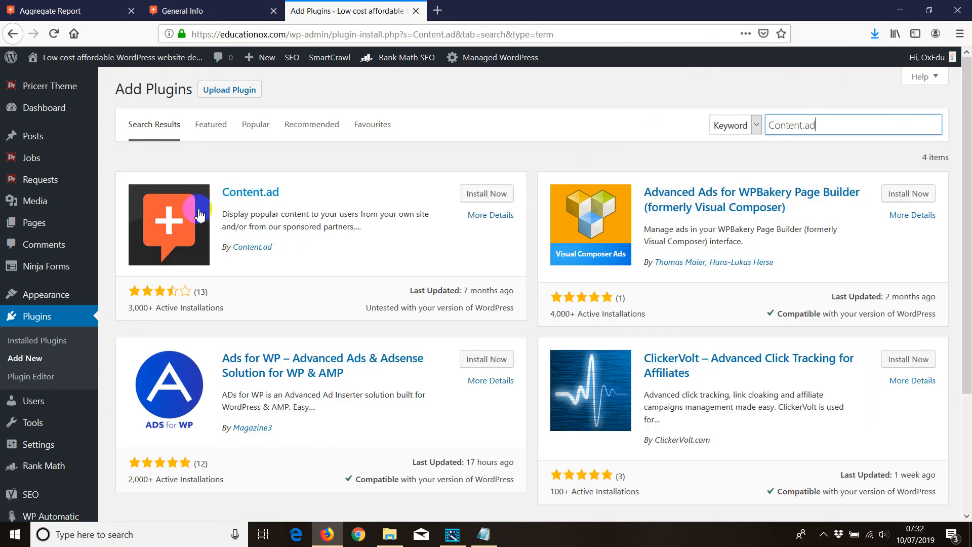
left_click(486, 193)
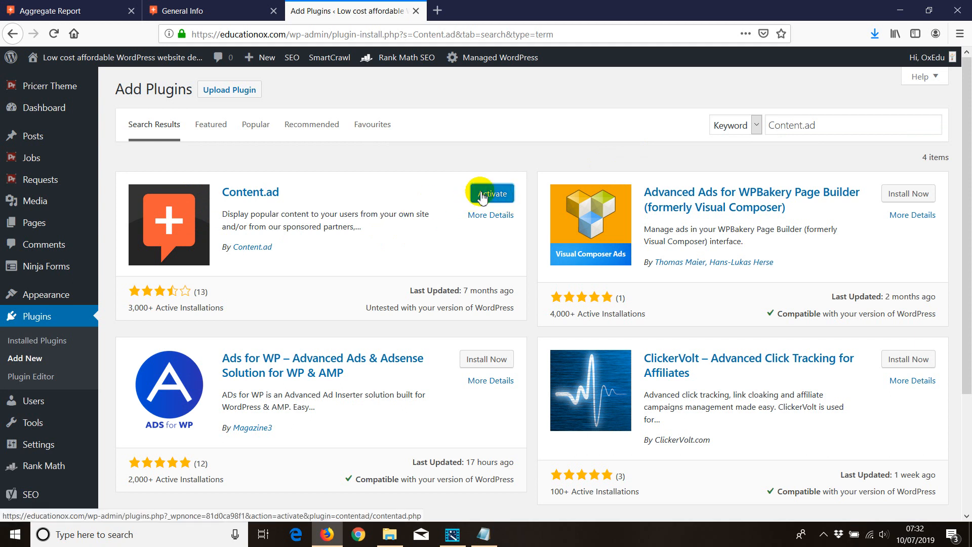
left_click(491, 193)
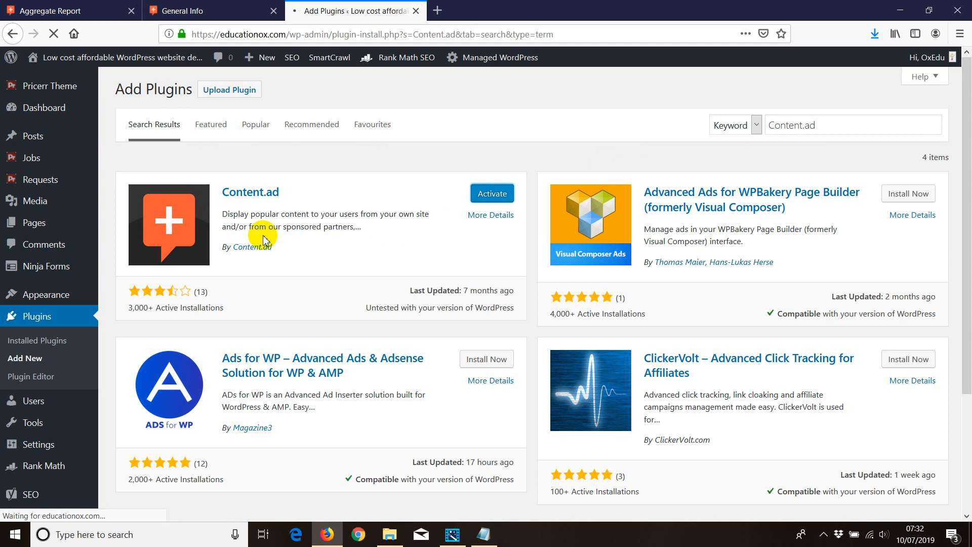
left_click(492, 193)
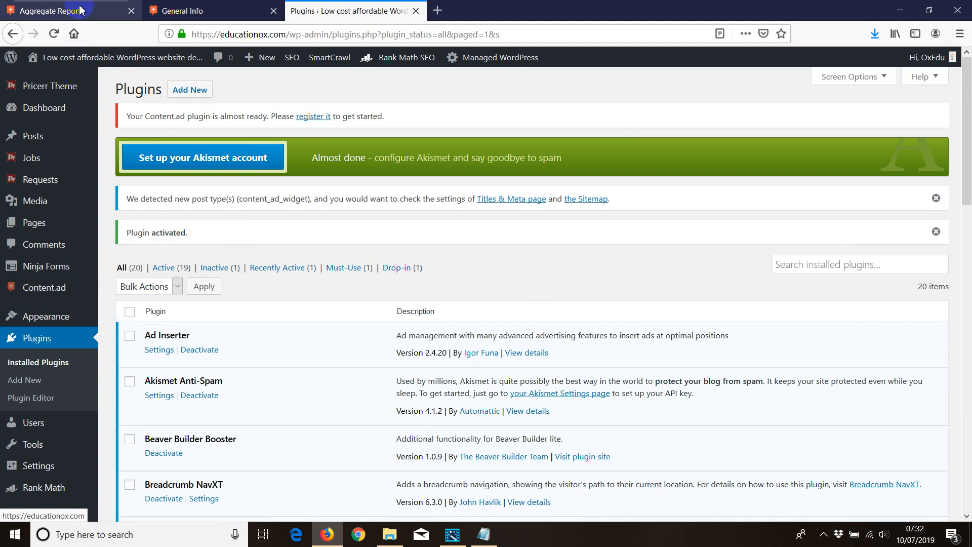
mouse_move(68, 11)
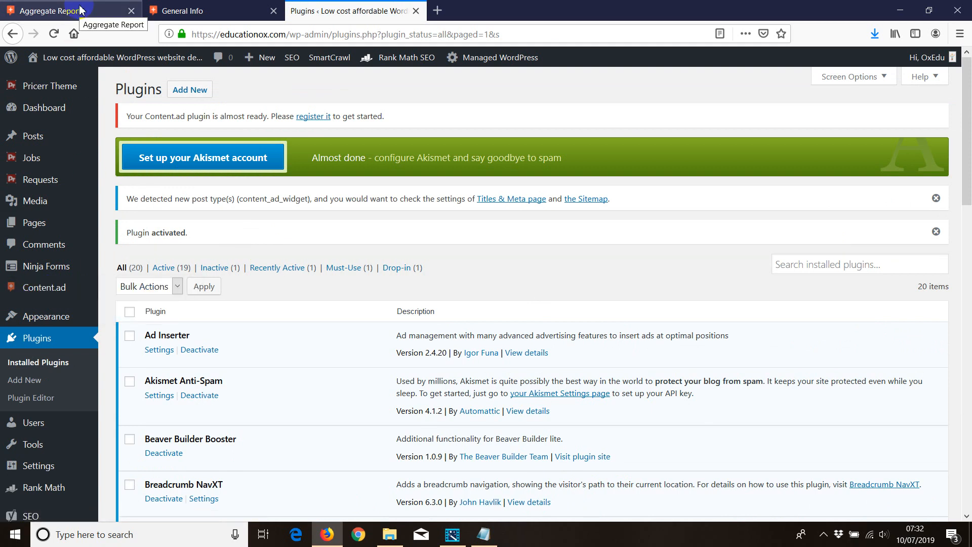
left_click(69, 10)
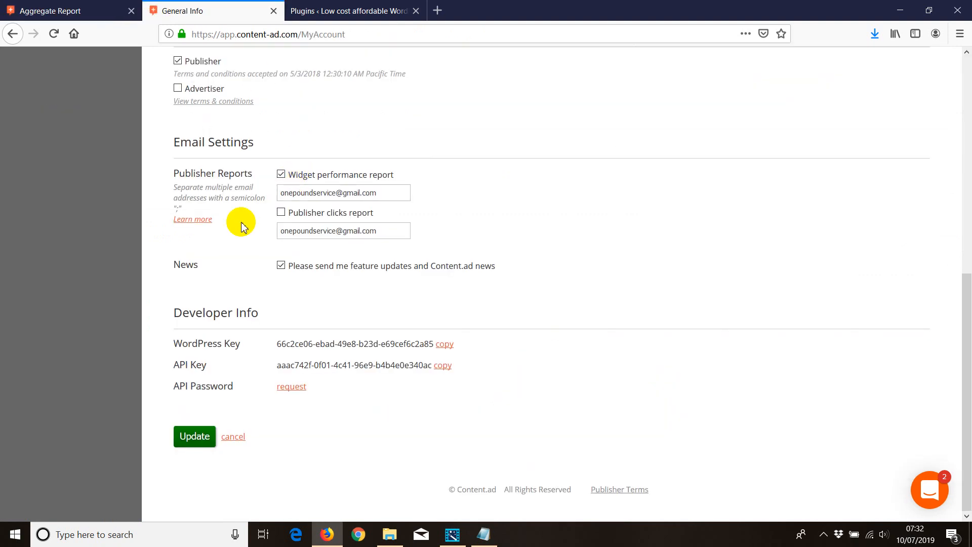
scroll("up", 3)
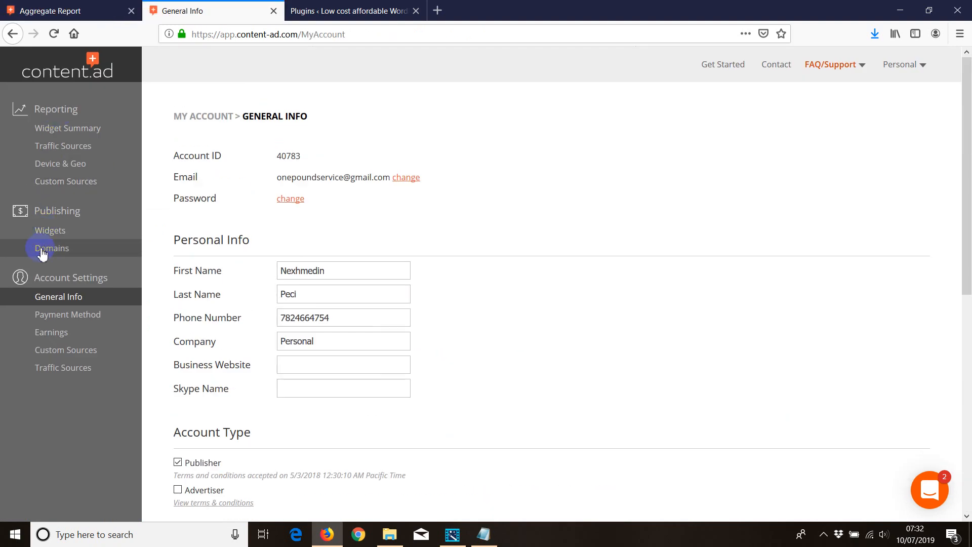
left_click(52, 248)
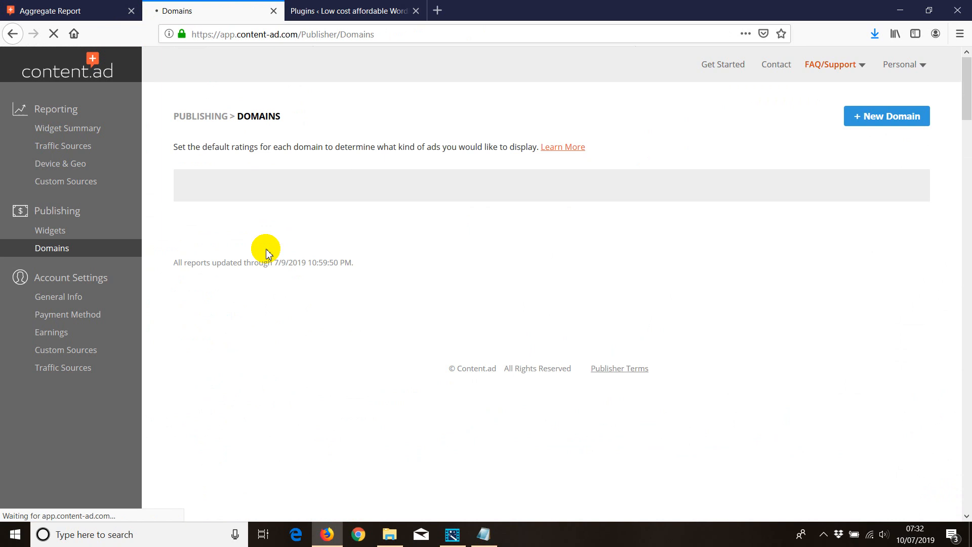
left_click(886, 116)
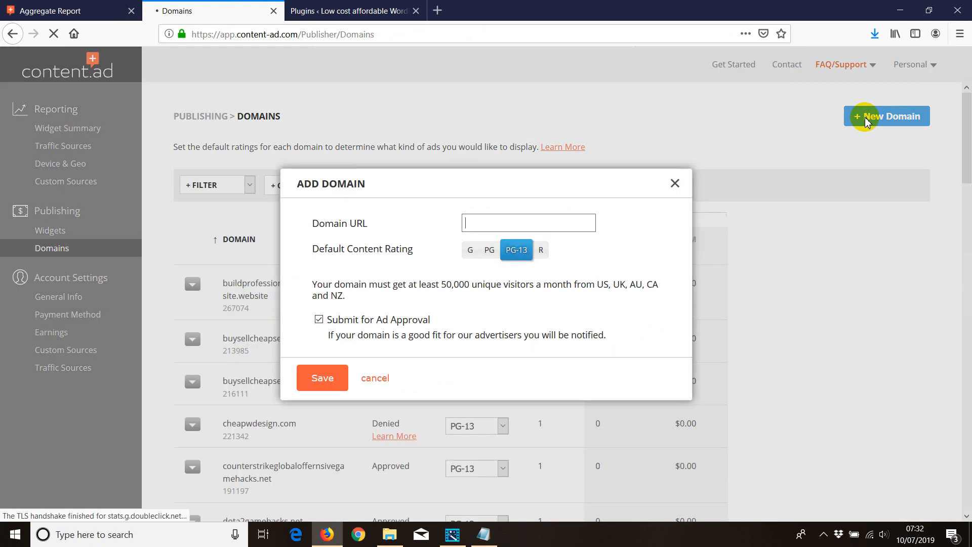
left_click(354, 11)
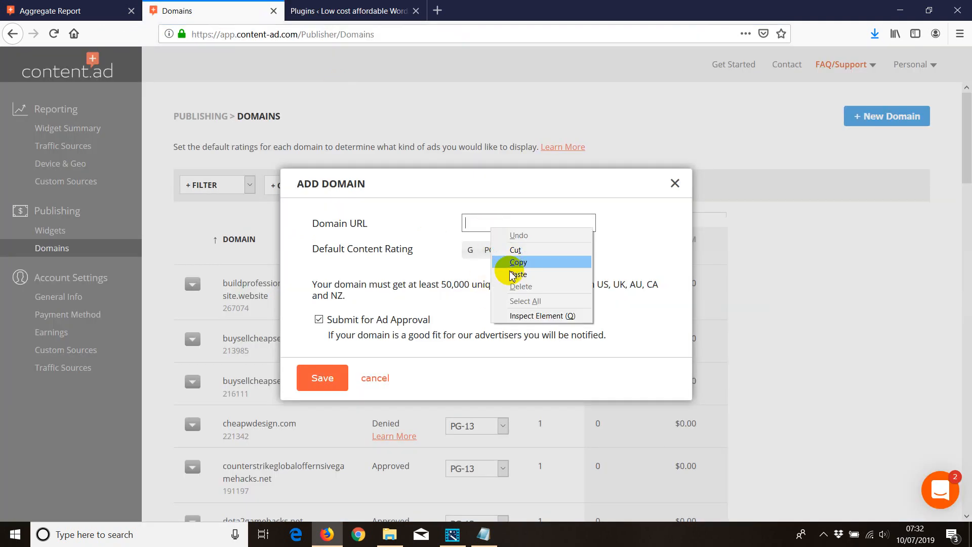
left_click(517, 274)
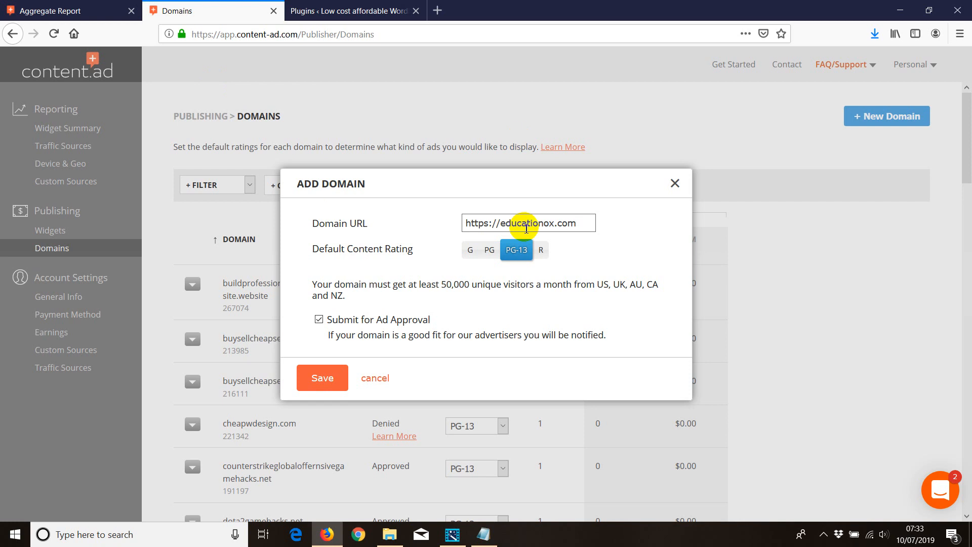
mouse_move(662, 194)
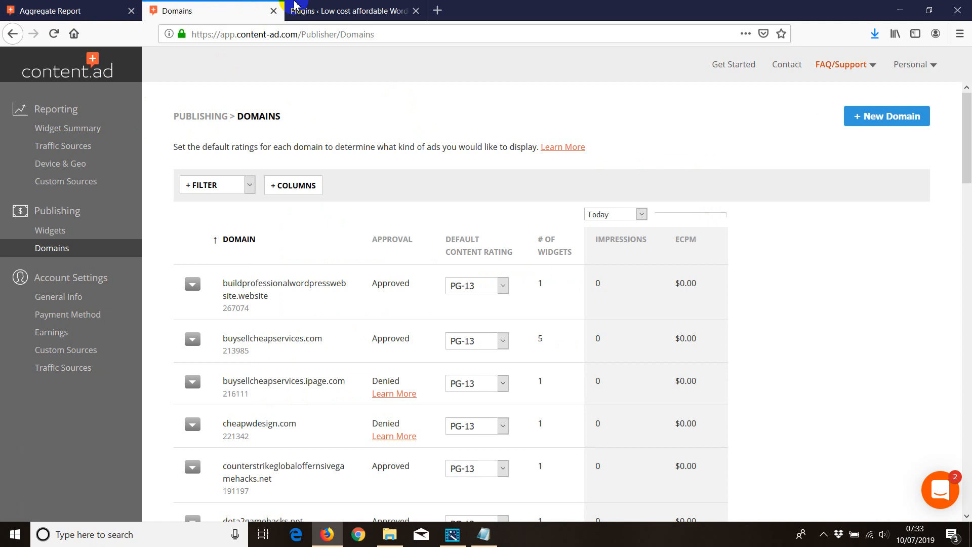
- Open the Content.ad plugin settings page from the WordPress plugins list
left_click(352, 11)
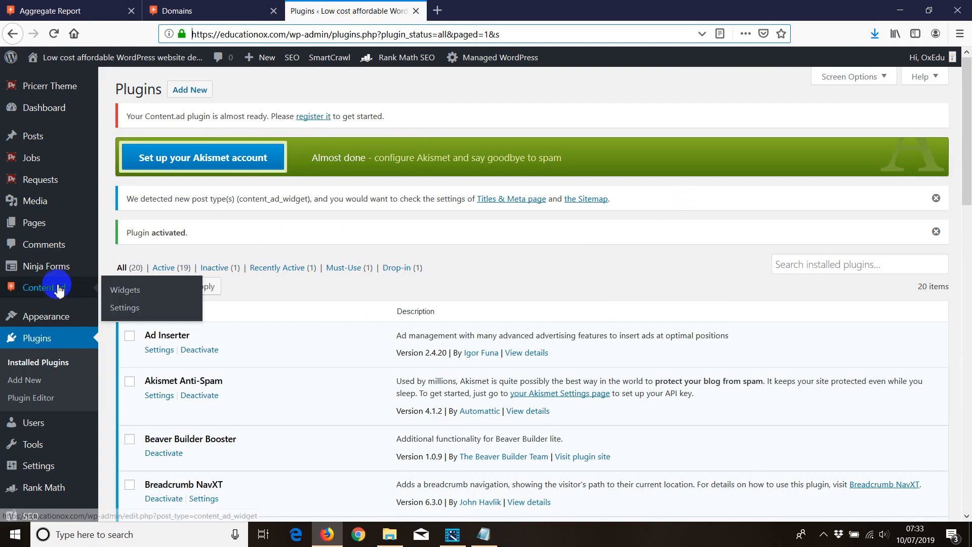
mouse_move(124, 292)
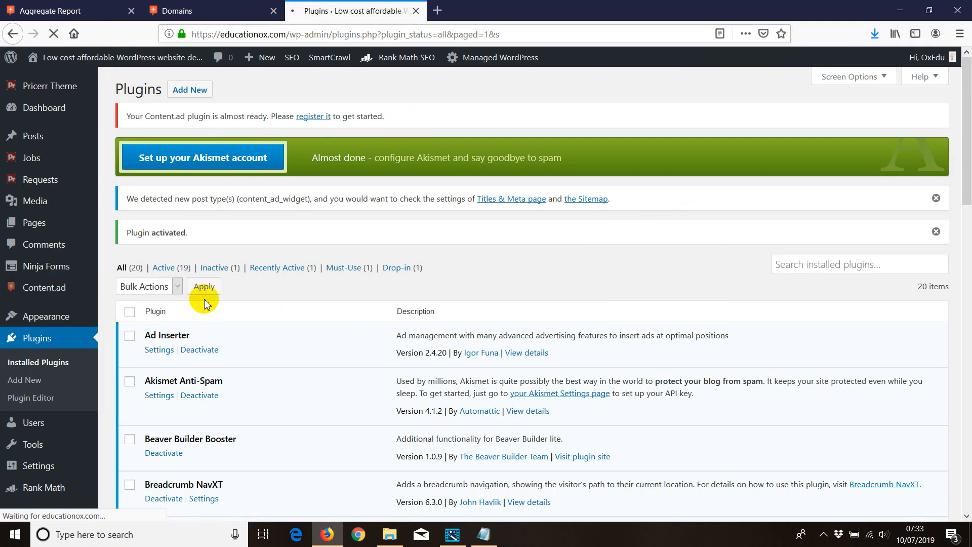
left_click(41, 287)
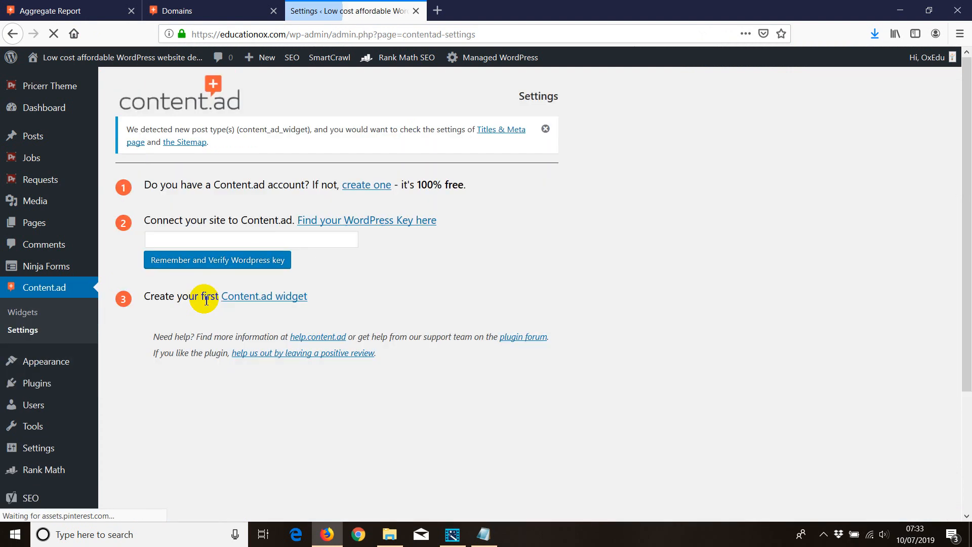
mouse_move(156, 193)
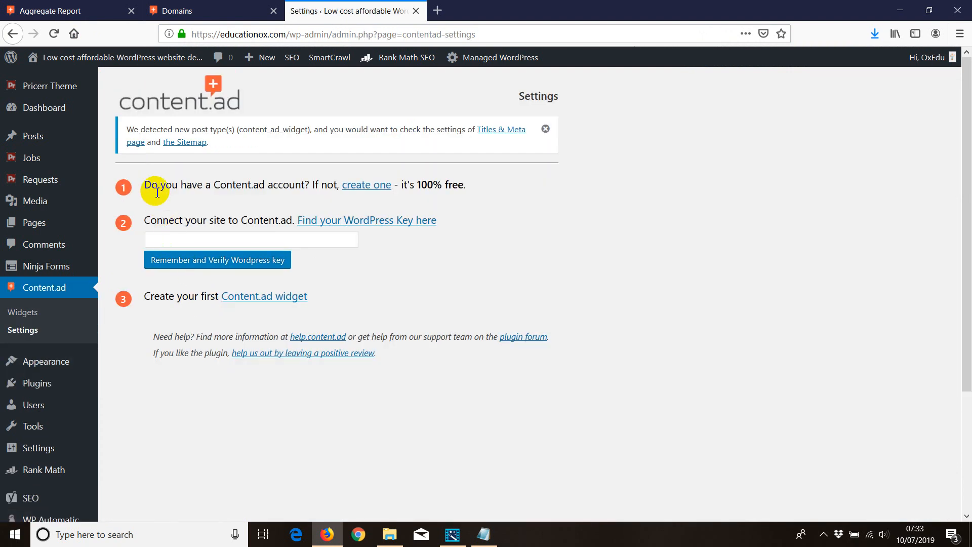
mouse_move(265, 188)
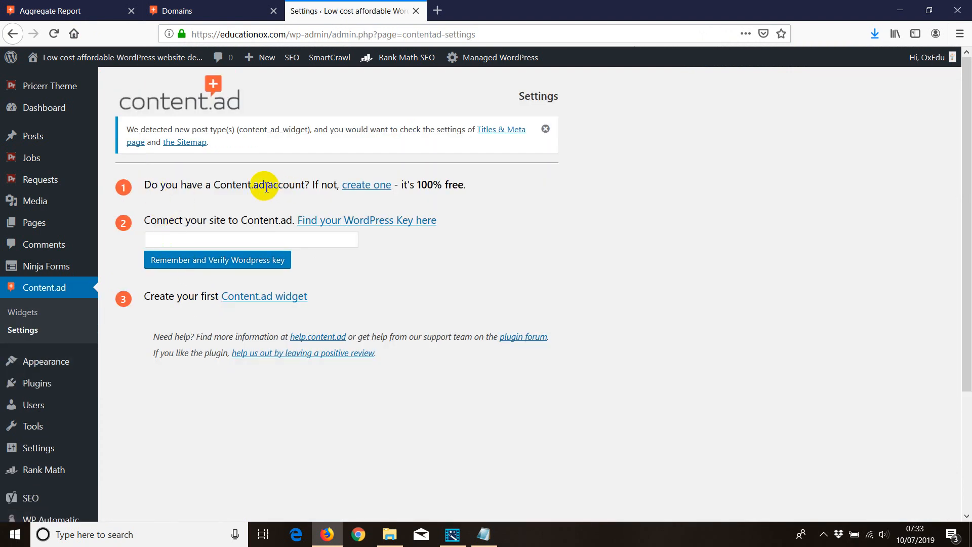
mouse_move(165, 227)
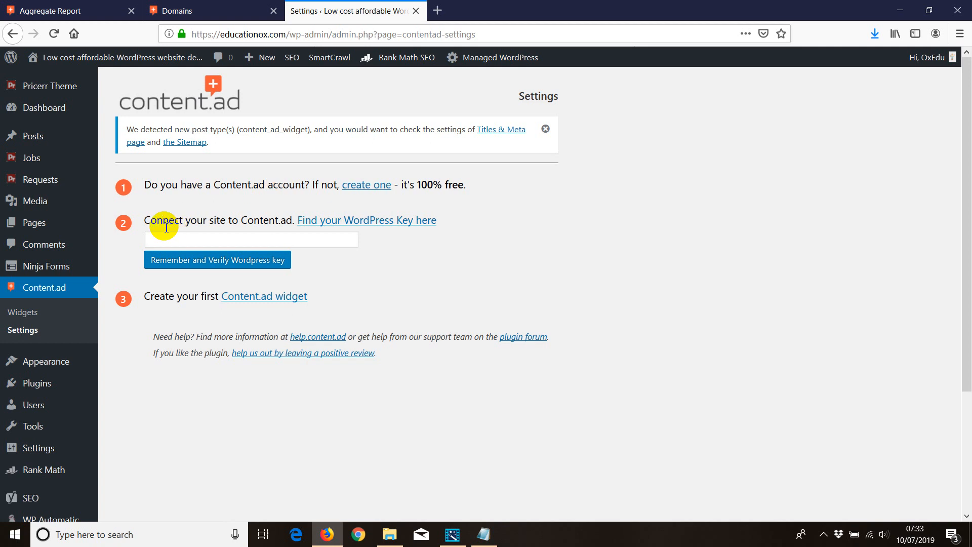
mouse_move(369, 224)
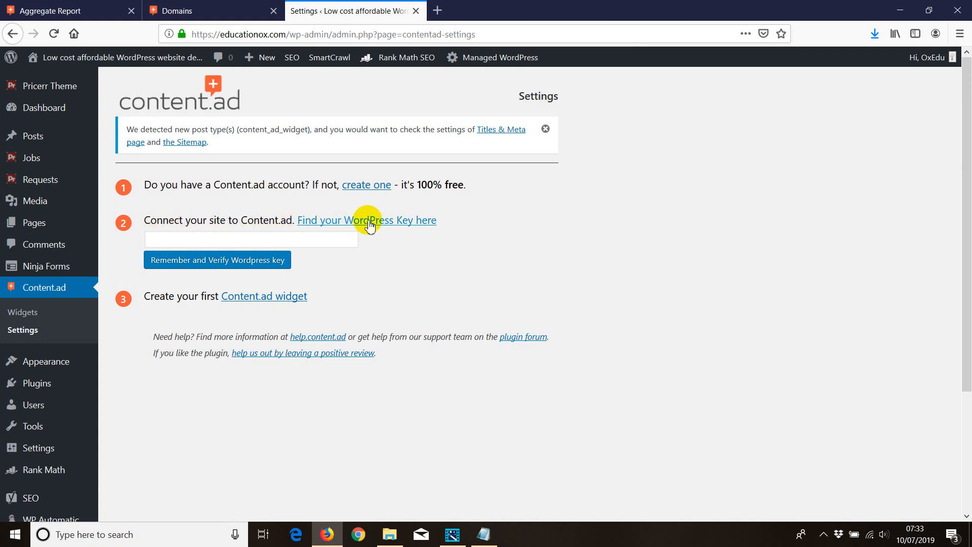
mouse_move(427, 224)
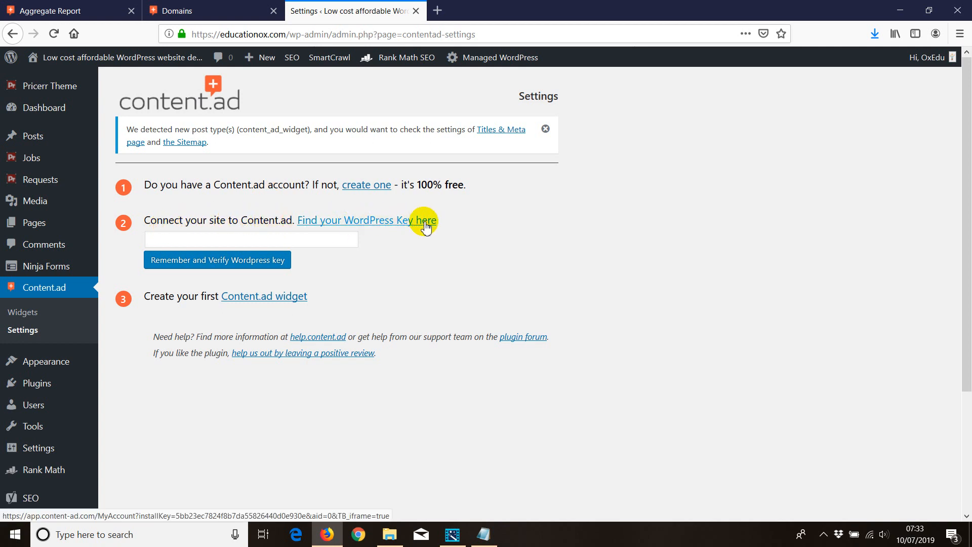
mouse_move(278, 217)
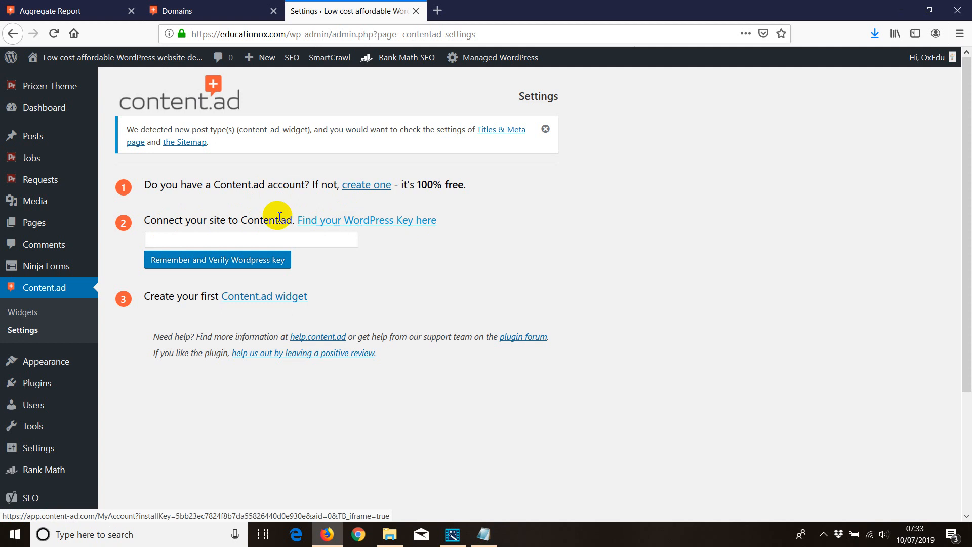
mouse_move(102, 5)
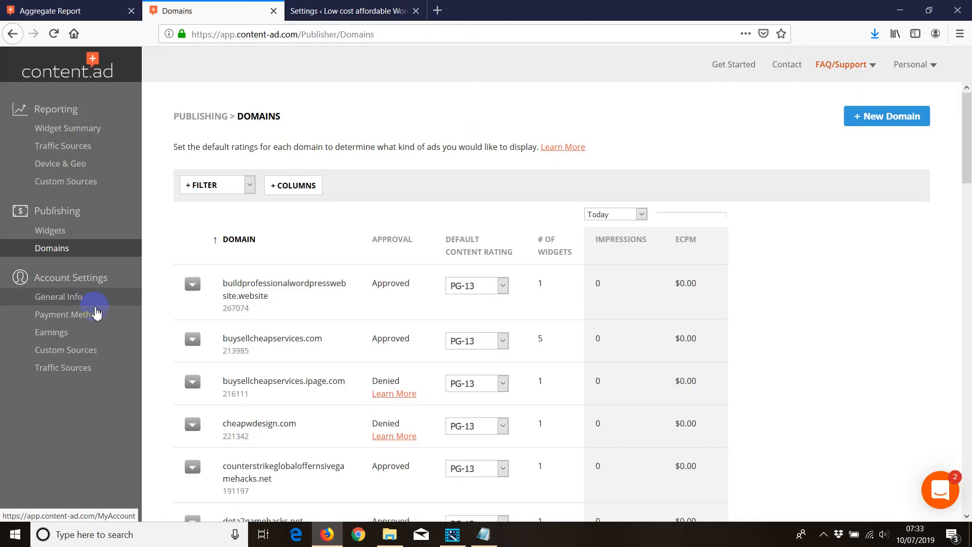
mouse_move(60, 301)
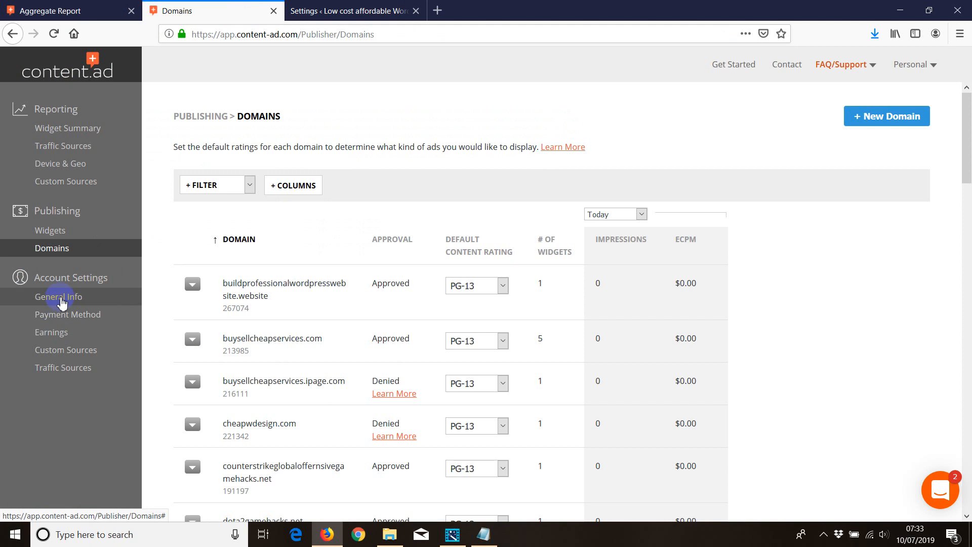
- View the Content.ad General Info page under Account Settings
left_click(59, 297)
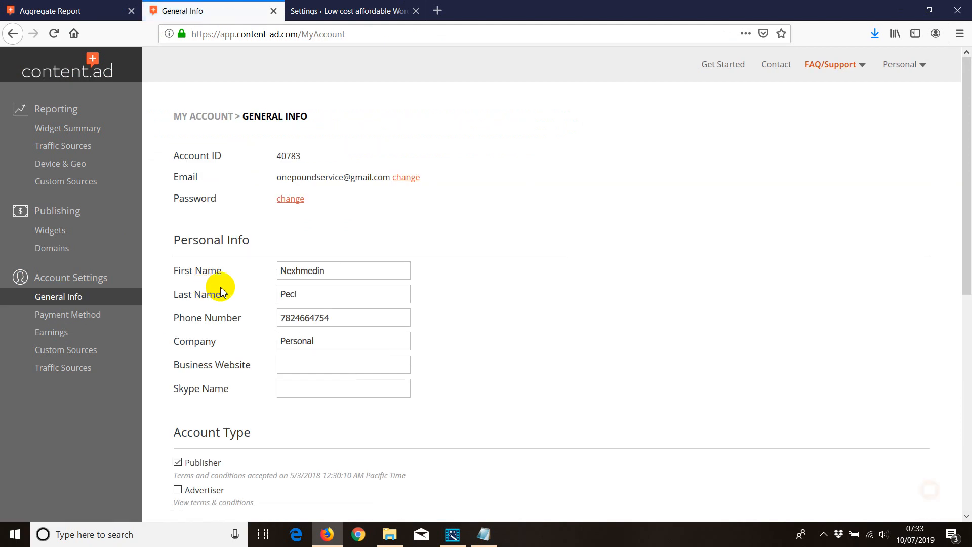
scroll("down", 3)
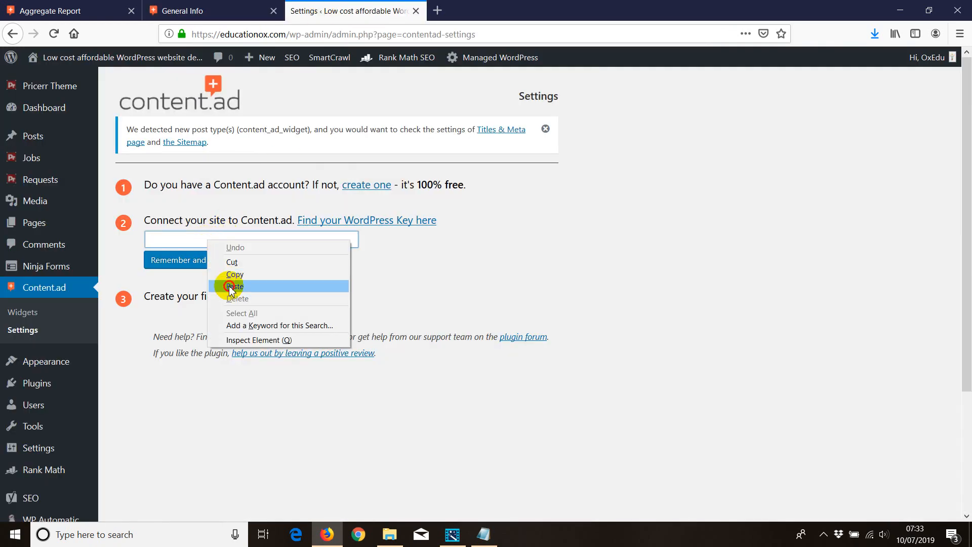
- Paste the WordPress key into the Content.ad plugin settings and verify it
left_click(235, 285)
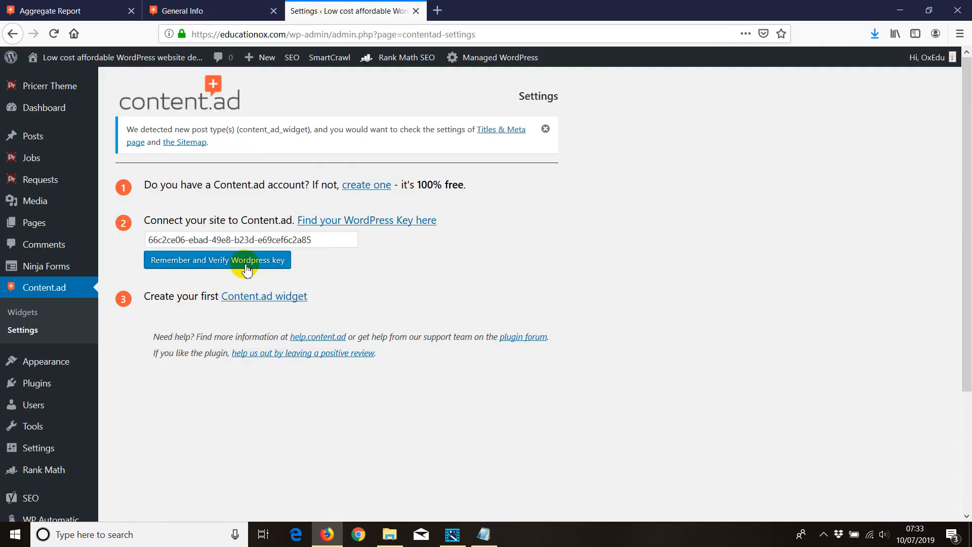
left_click(217, 259)
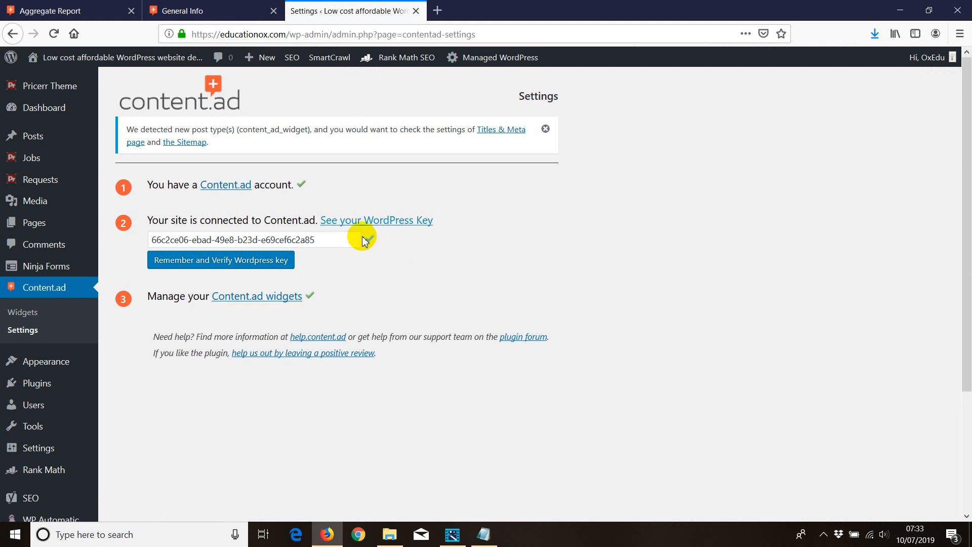
mouse_move(296, 188)
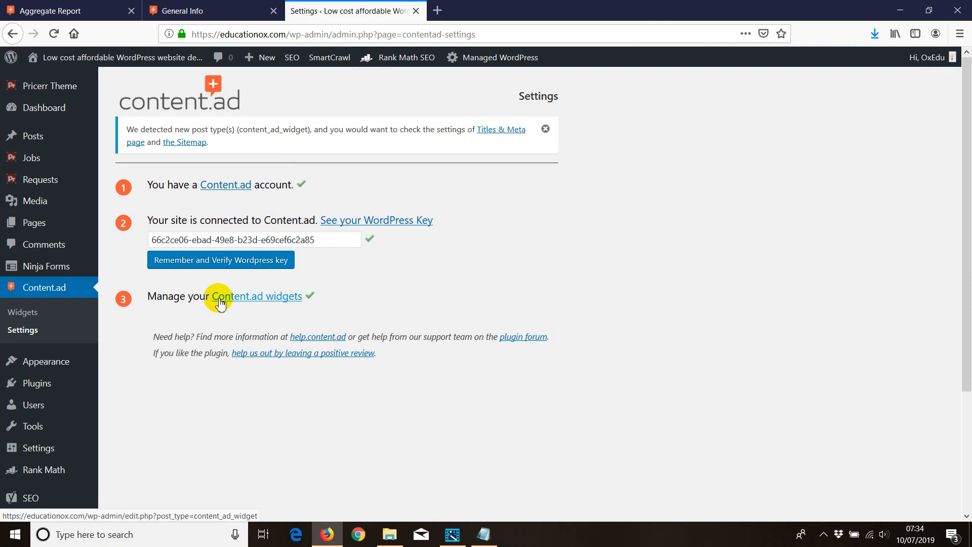
mouse_move(23, 312)
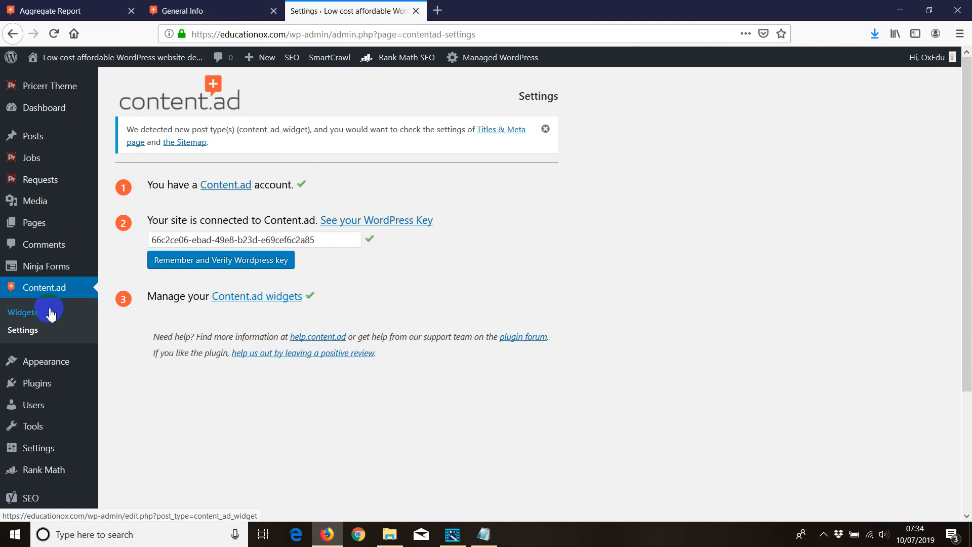
- Start a new Content.ad widget and choose educationox.com as its domain
left_click(220, 259)
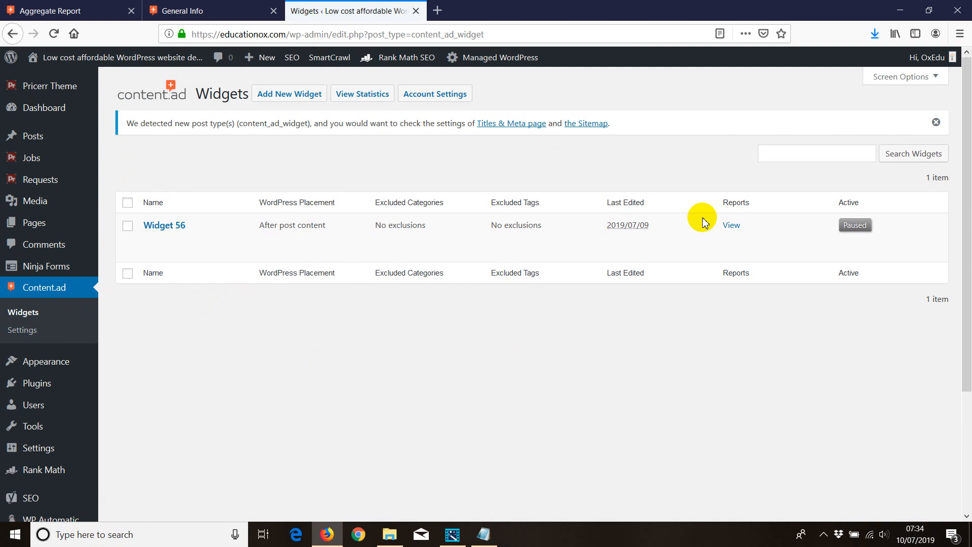
mouse_move(414, 113)
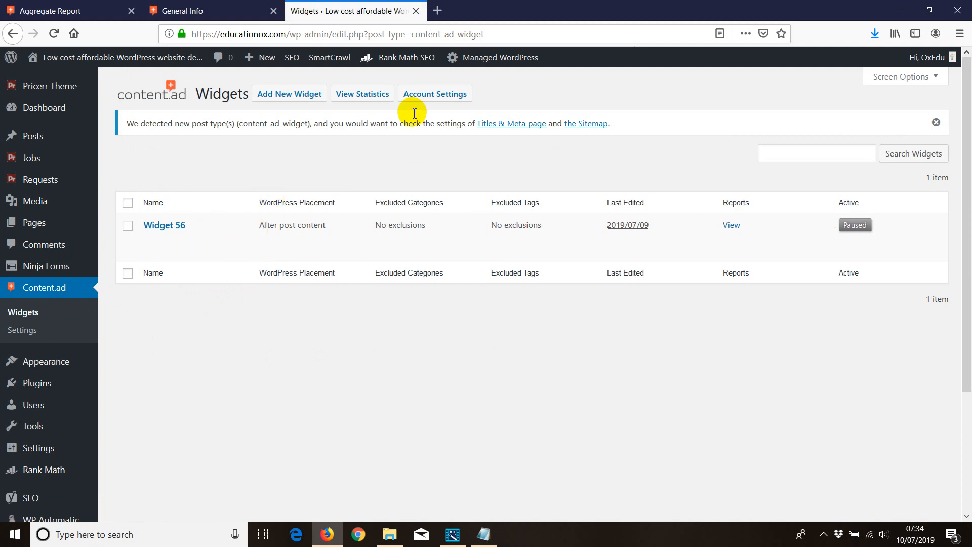
left_click(434, 94)
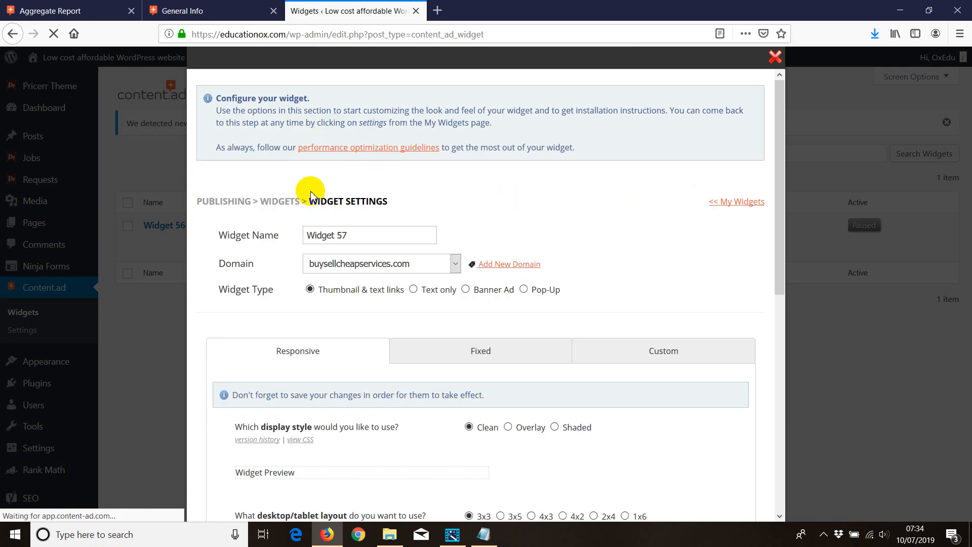
left_click(455, 263)
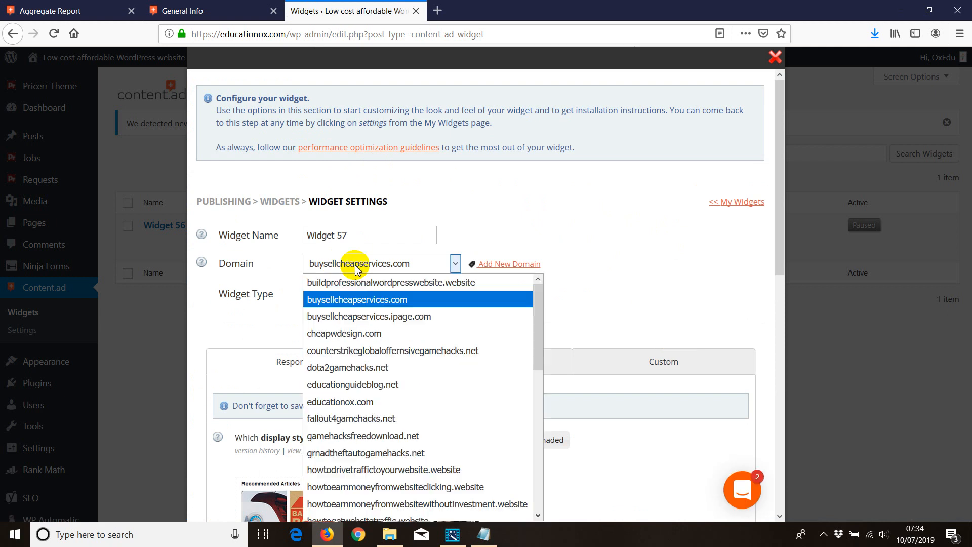
mouse_move(522, 306)
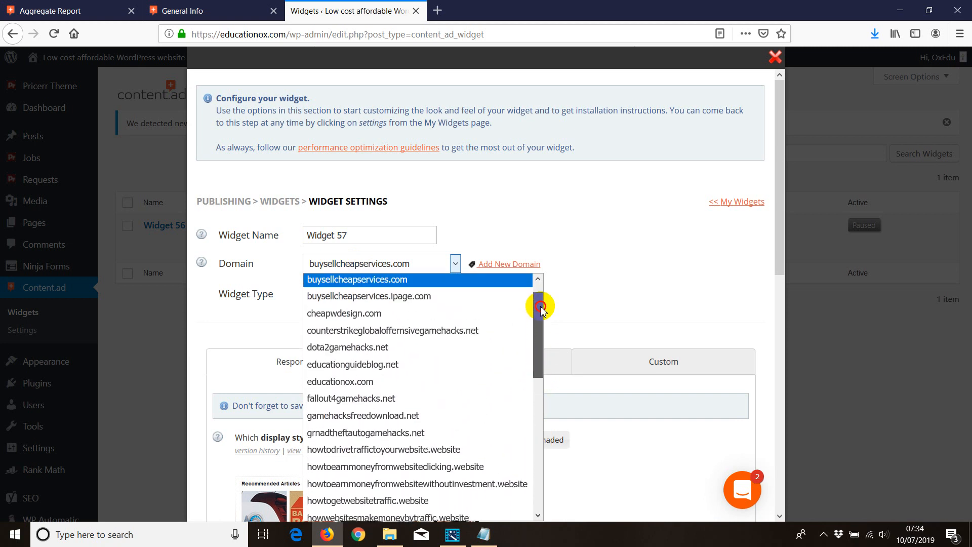
left_click(339, 381)
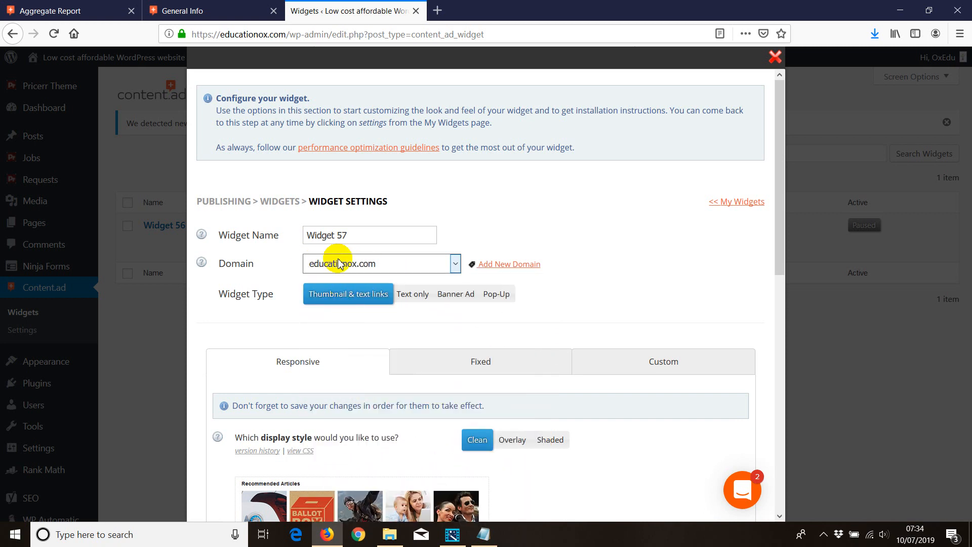
- Rename the widget to 'educationox.com' and save it
triple_click(369, 235)
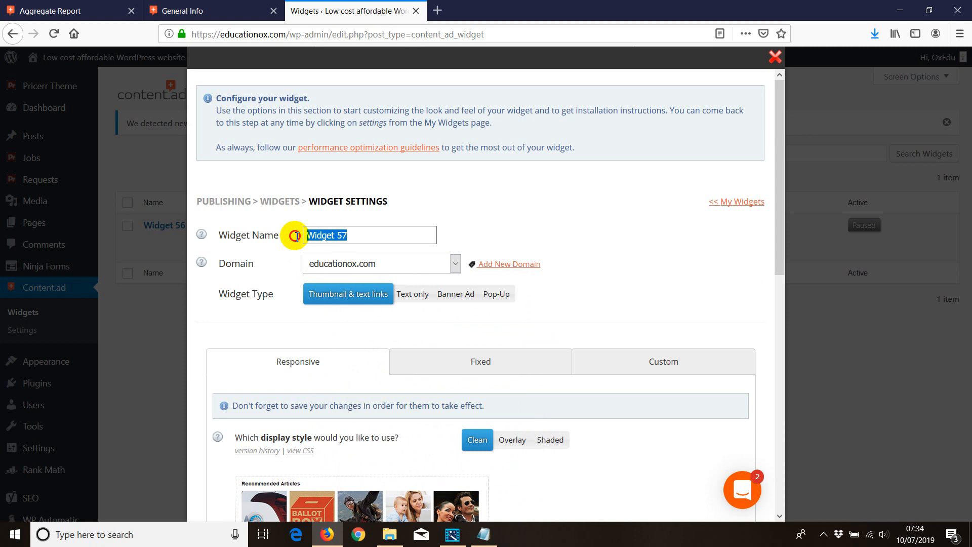
mouse_move(296, 236)
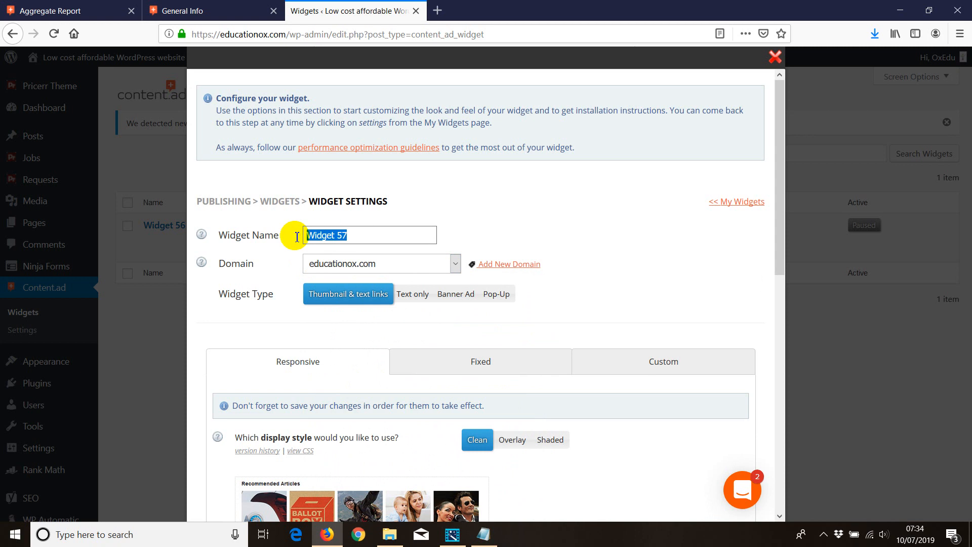
type("edu")
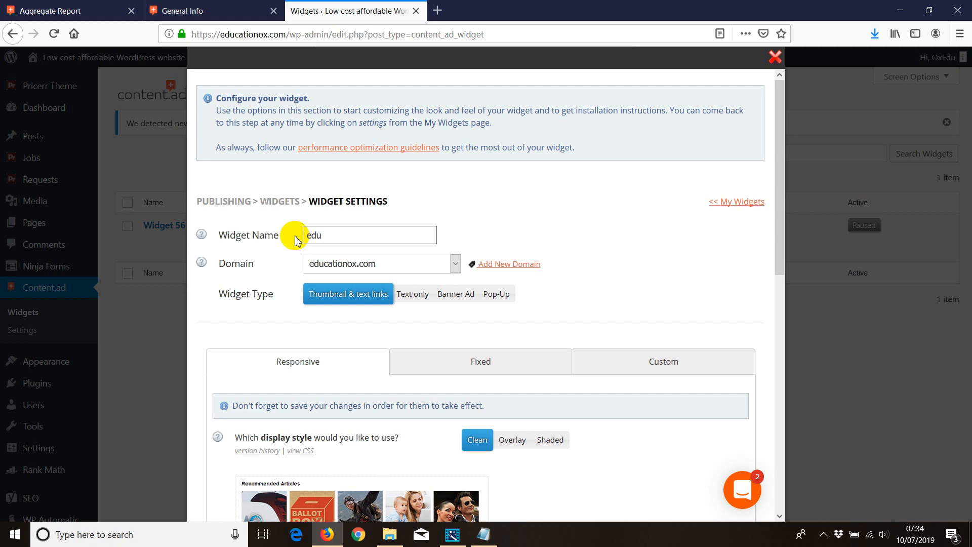
type("educationox")
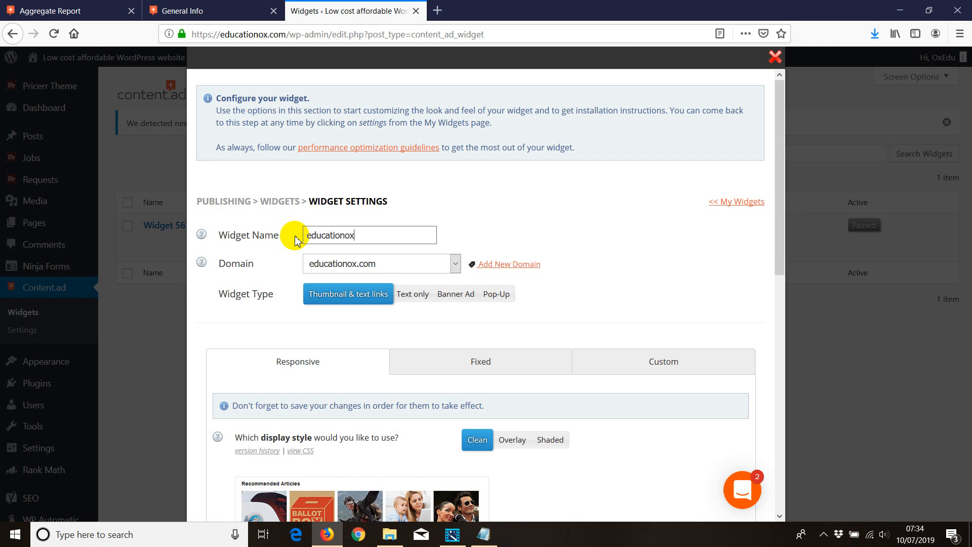
type(".com")
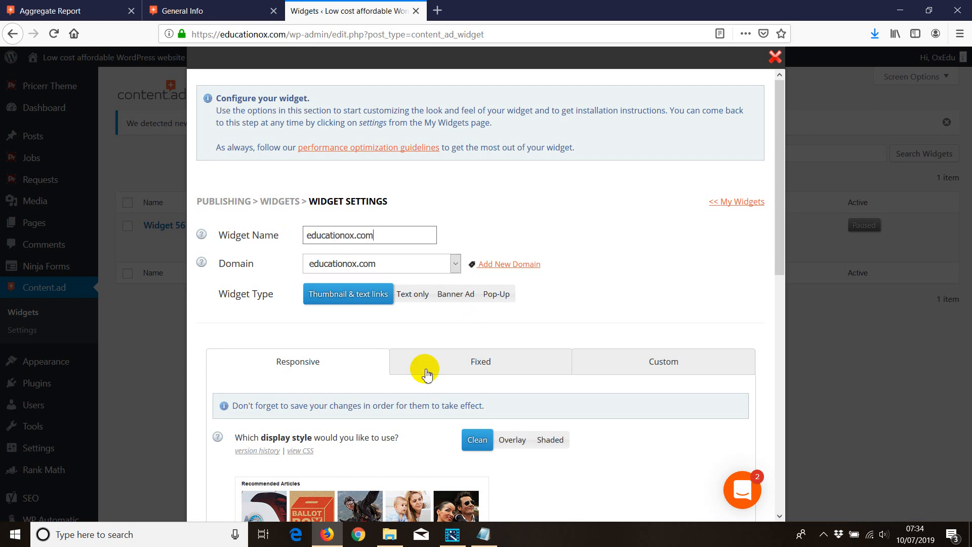
scroll("down", 3)
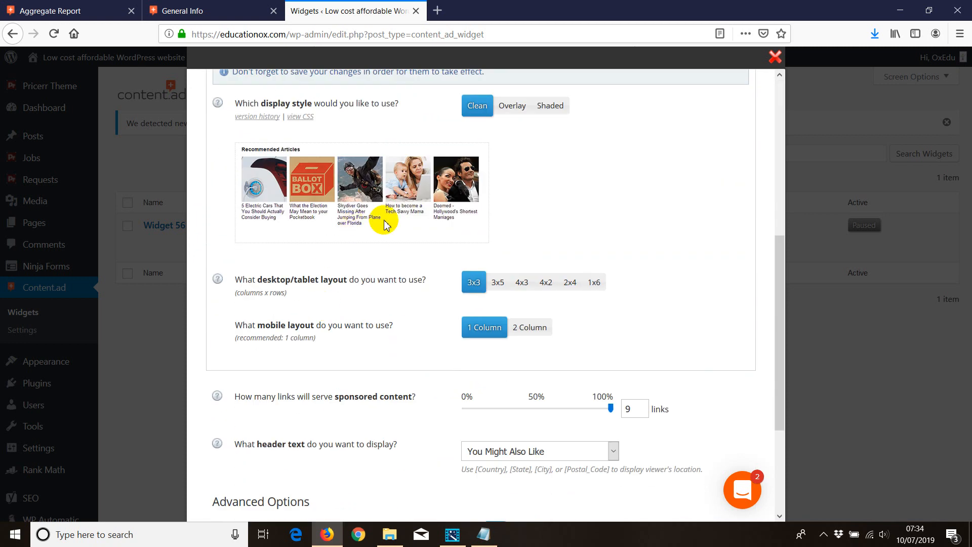
mouse_move(331, 369)
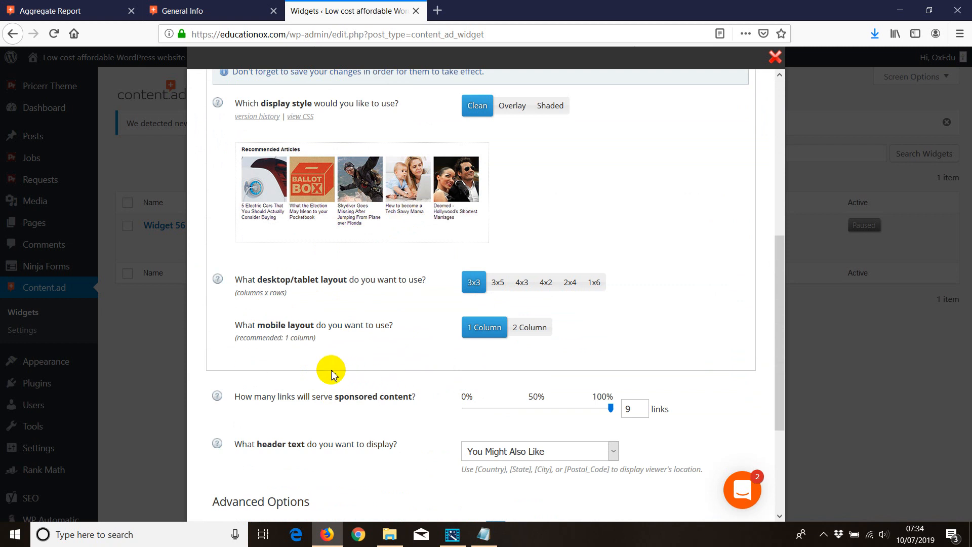
scroll("down", 3)
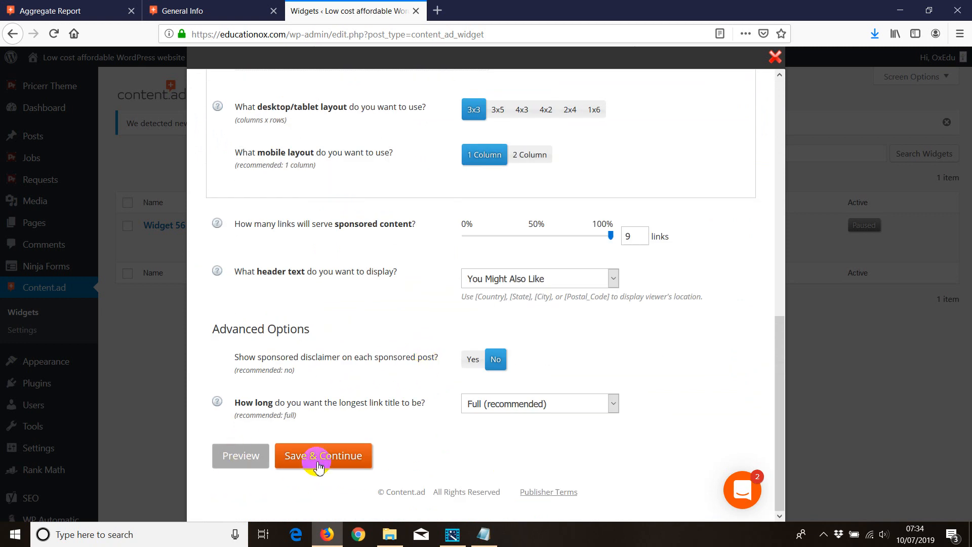
mouse_move(214, 328)
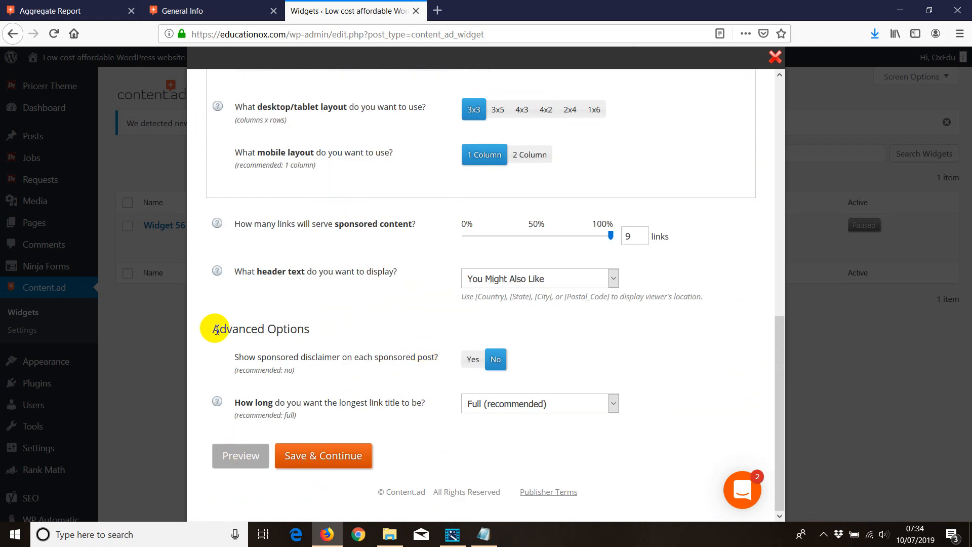
left_click(323, 455)
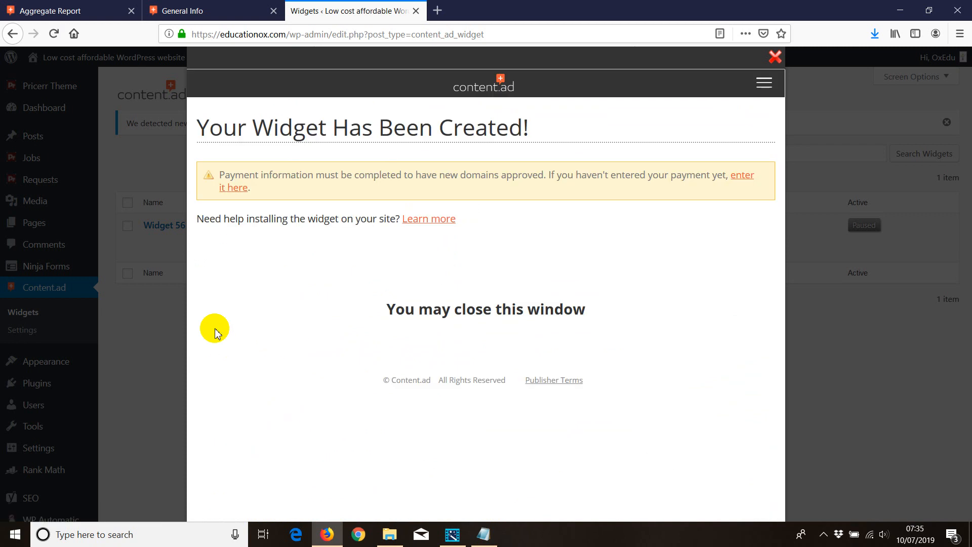
- Dismiss the creation notice and switch the educationox.com widget from paused to active
left_click(774, 57)
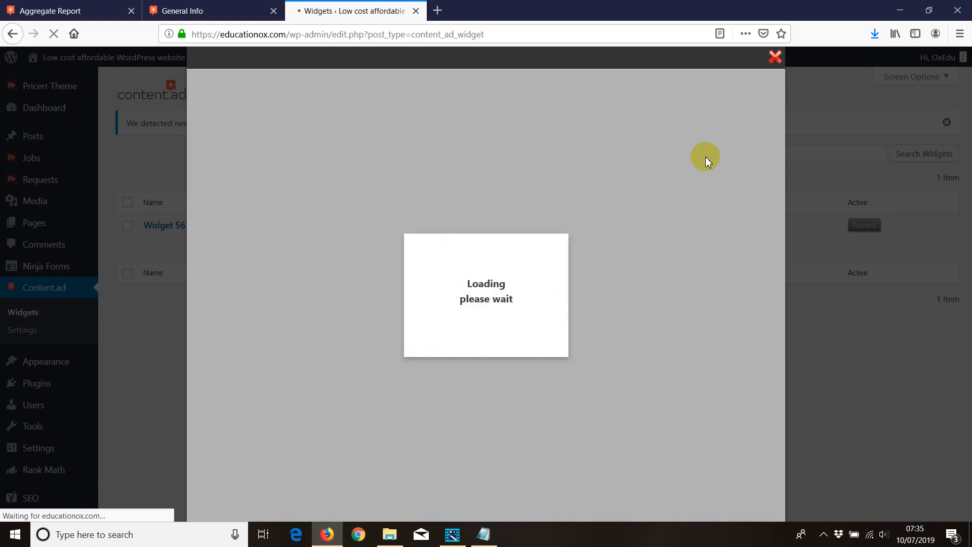
mouse_move(428, 283)
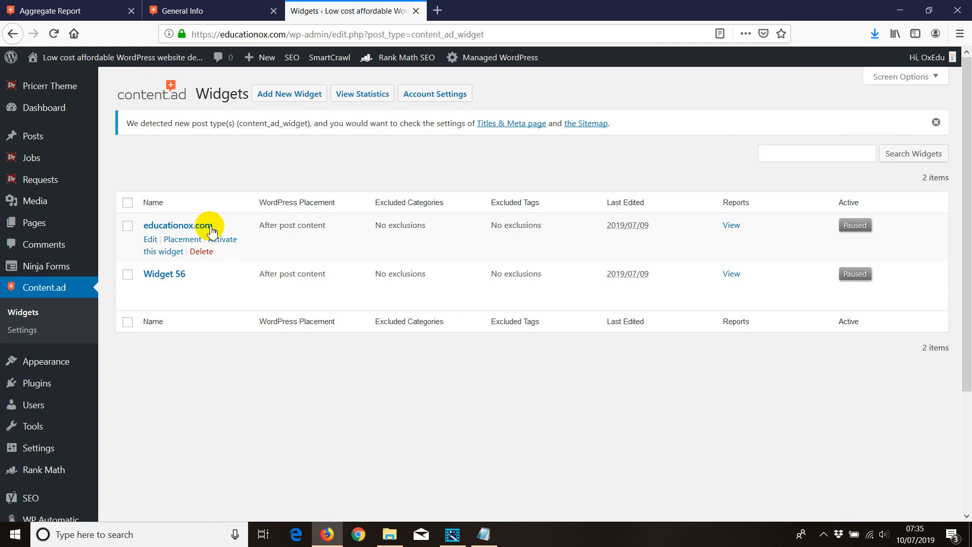
mouse_move(208, 242)
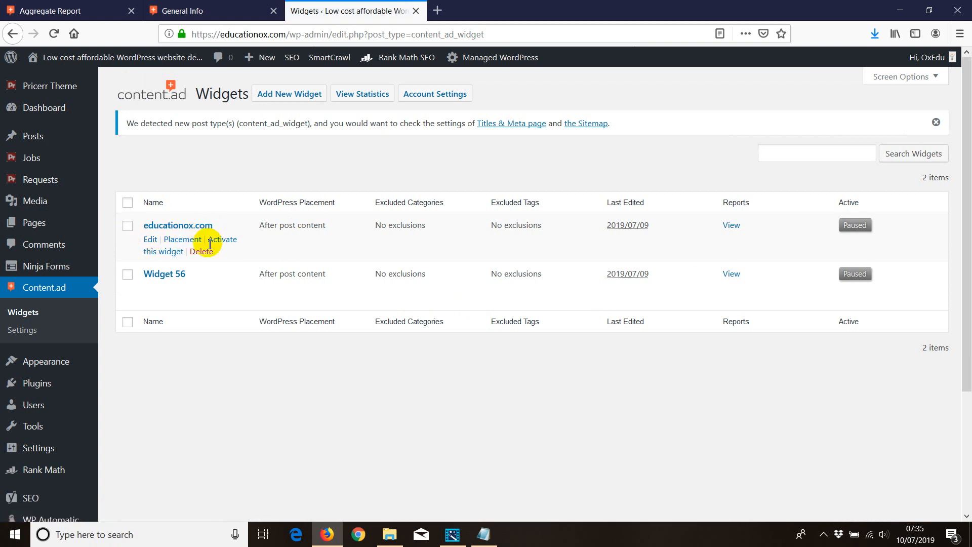
mouse_move(221, 238)
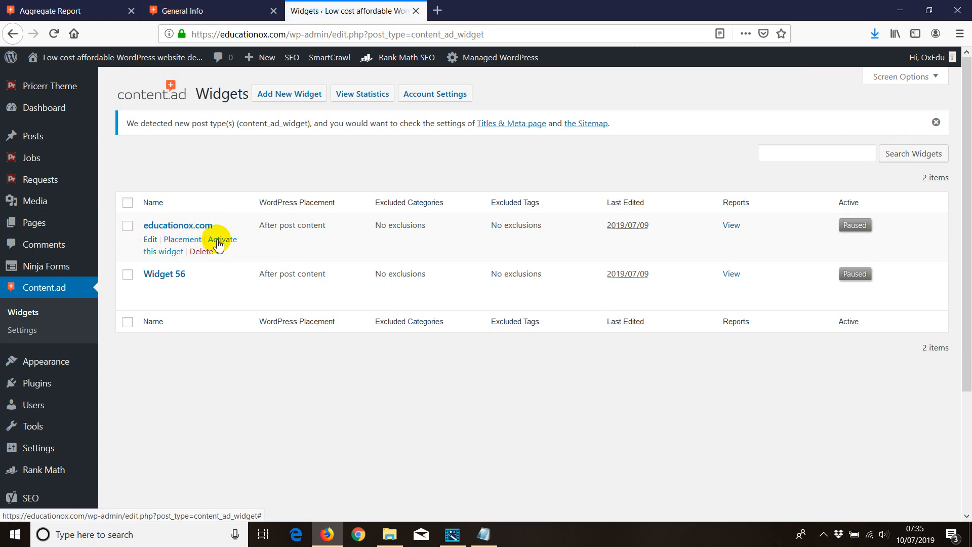
left_click(221, 239)
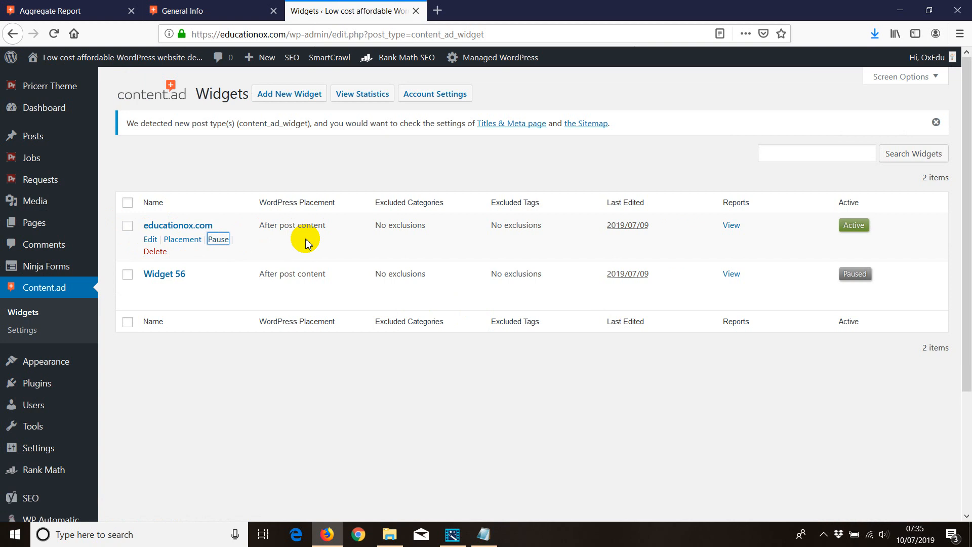
mouse_move(854, 224)
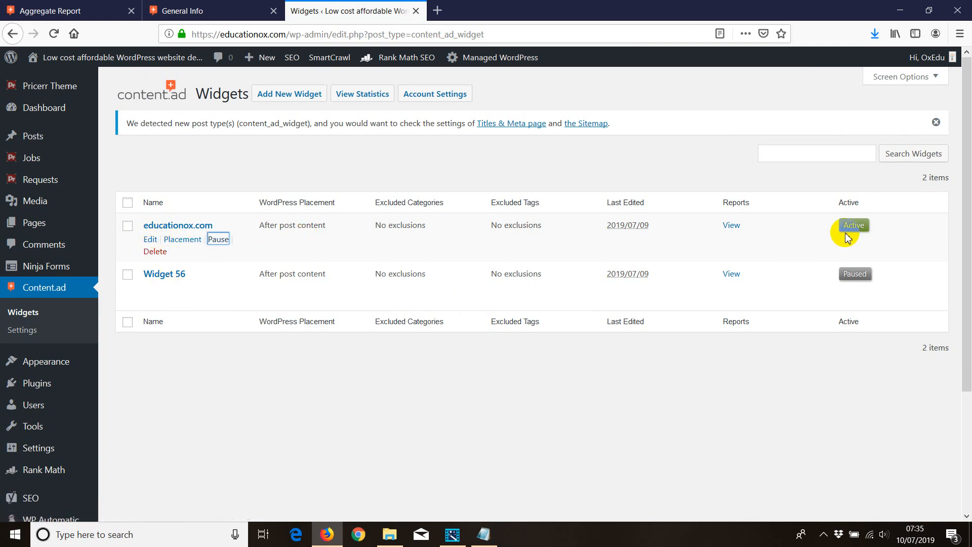
mouse_move(854, 231)
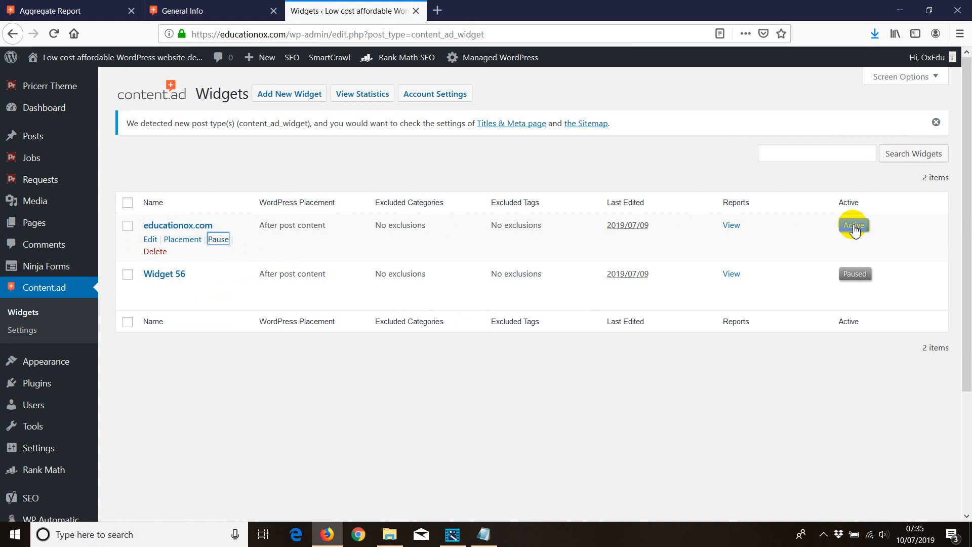
mouse_move(343, 236)
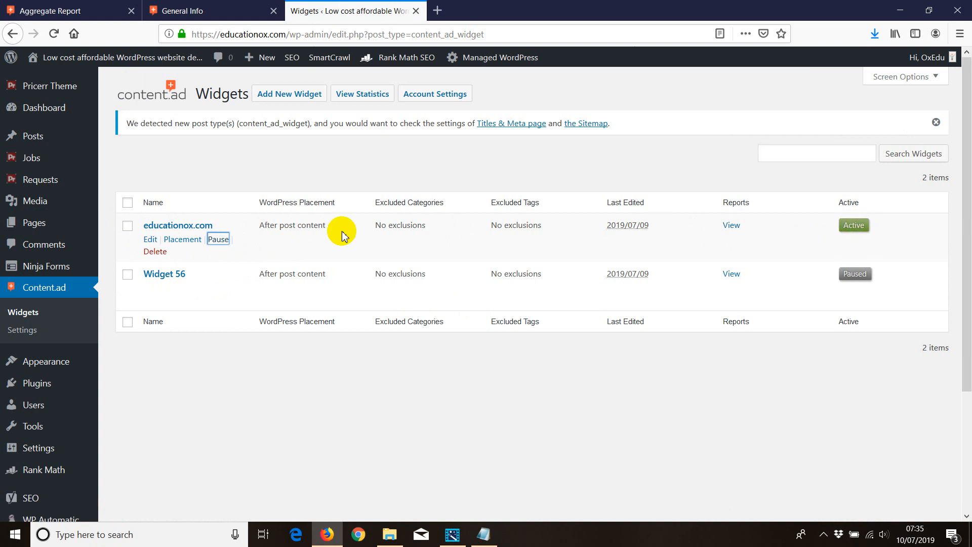
mouse_move(182, 234)
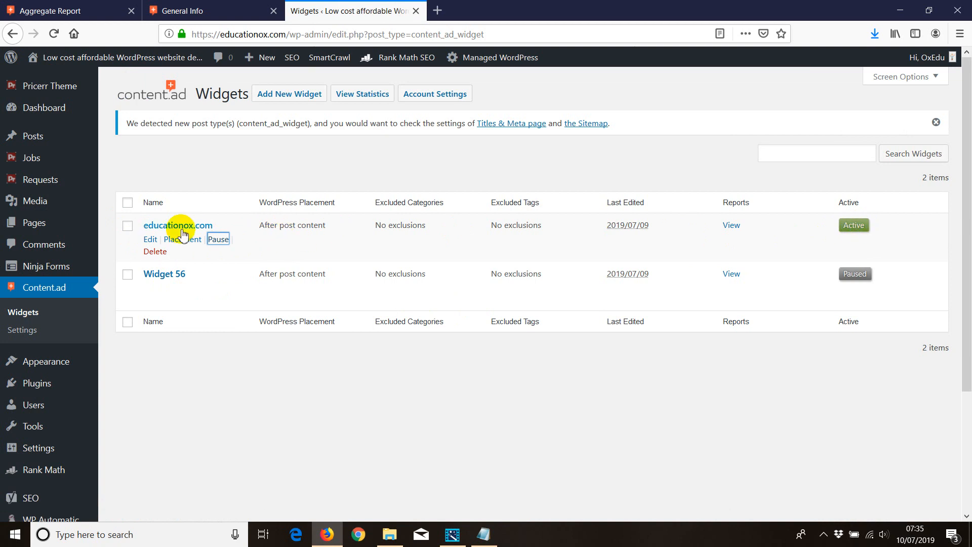
mouse_move(179, 239)
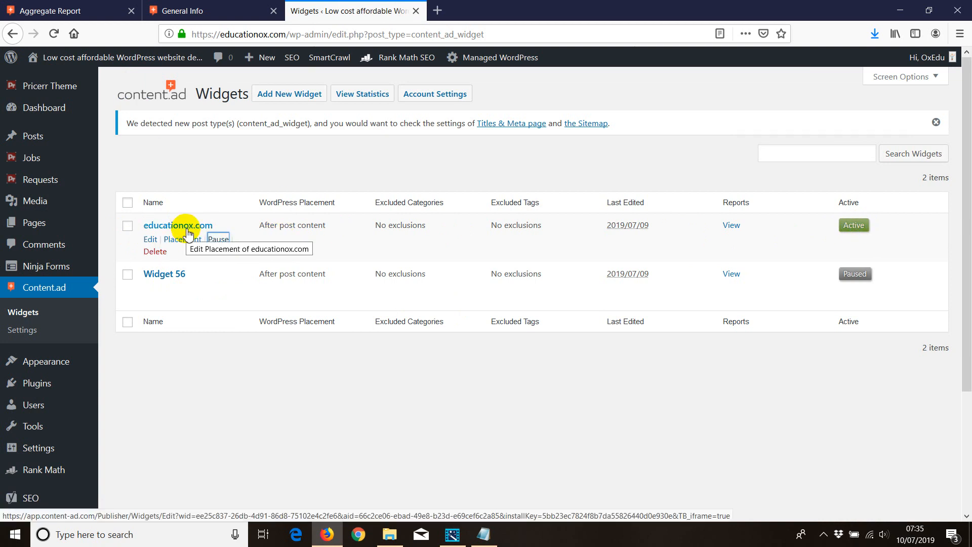
mouse_move(222, 163)
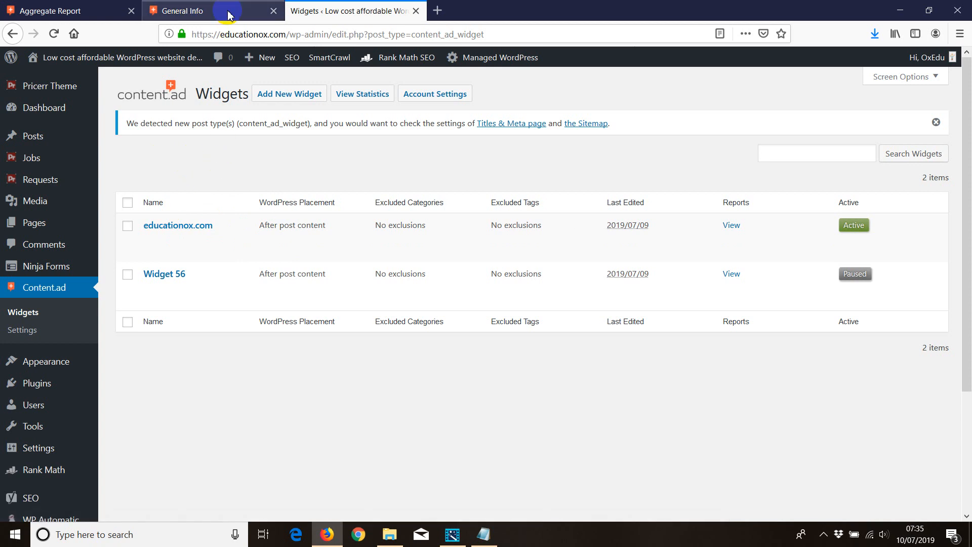
mouse_move(240, 246)
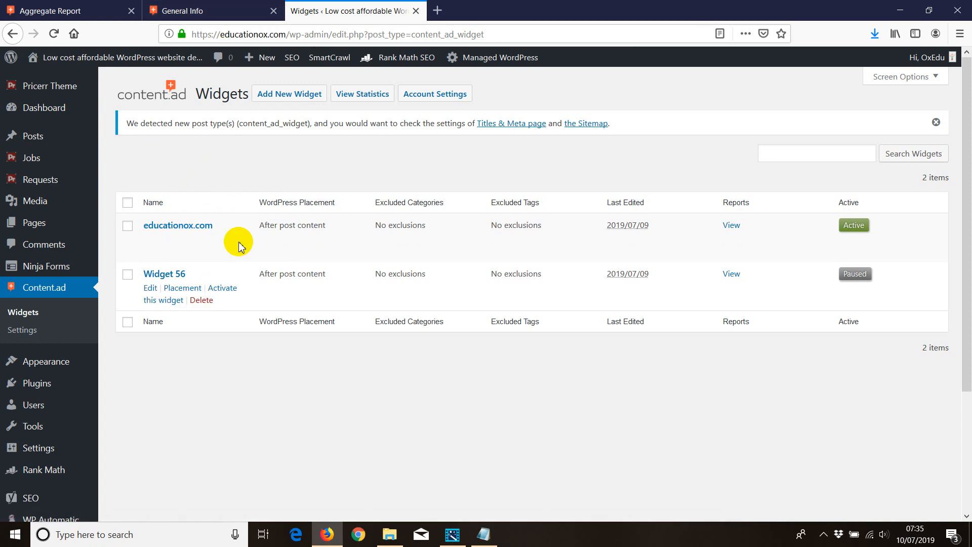
mouse_move(59, 66)
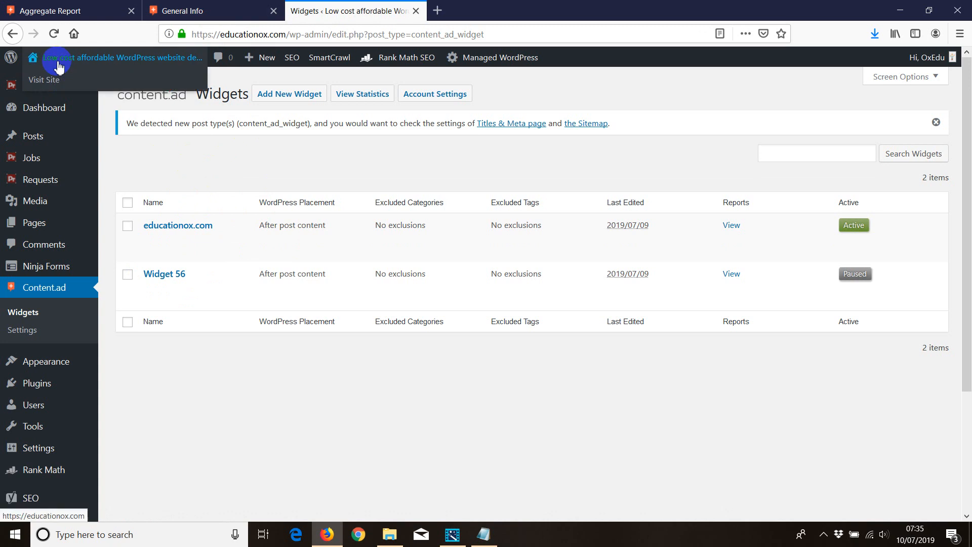
- Visit the live site's blog and open the 'Boy Books and Girl Books' post
left_click(44, 80)
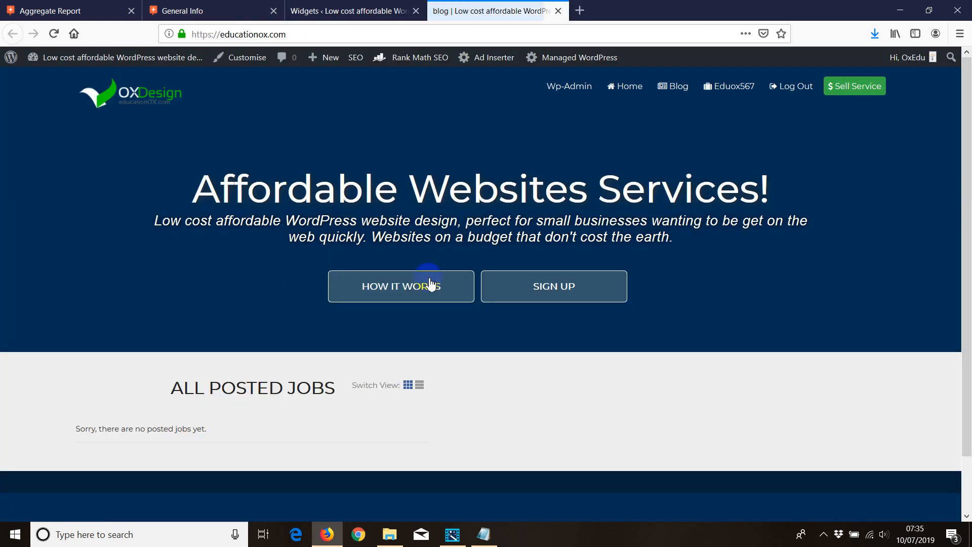
left_click(401, 285)
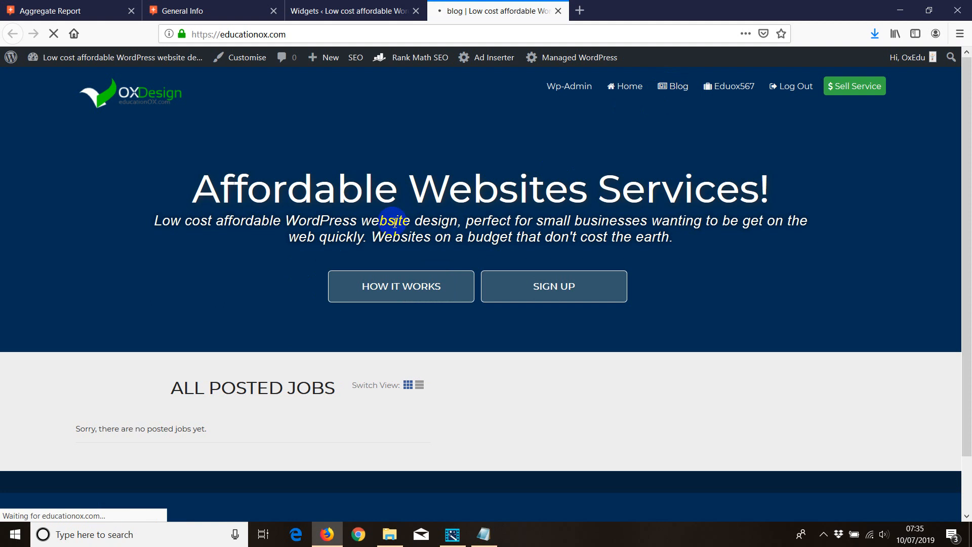
left_click(677, 86)
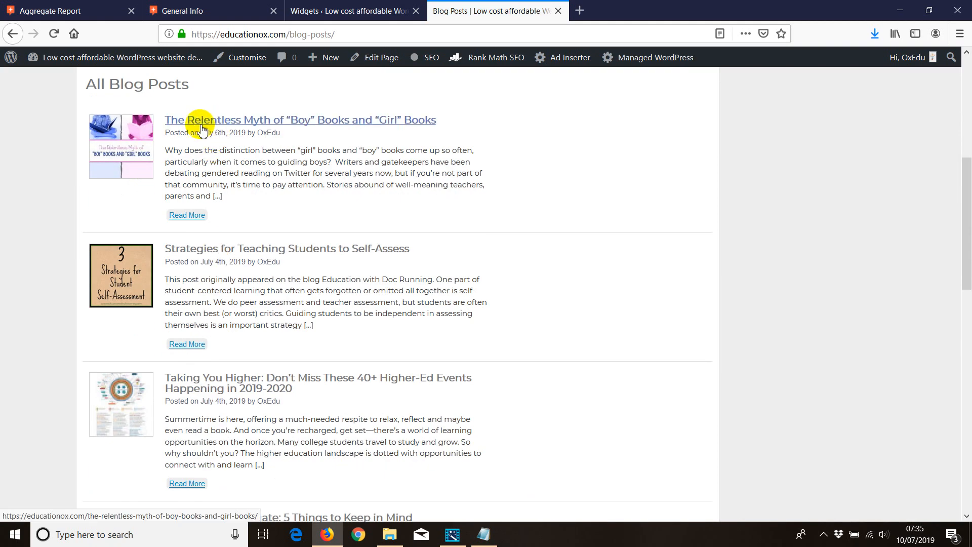
left_click(299, 119)
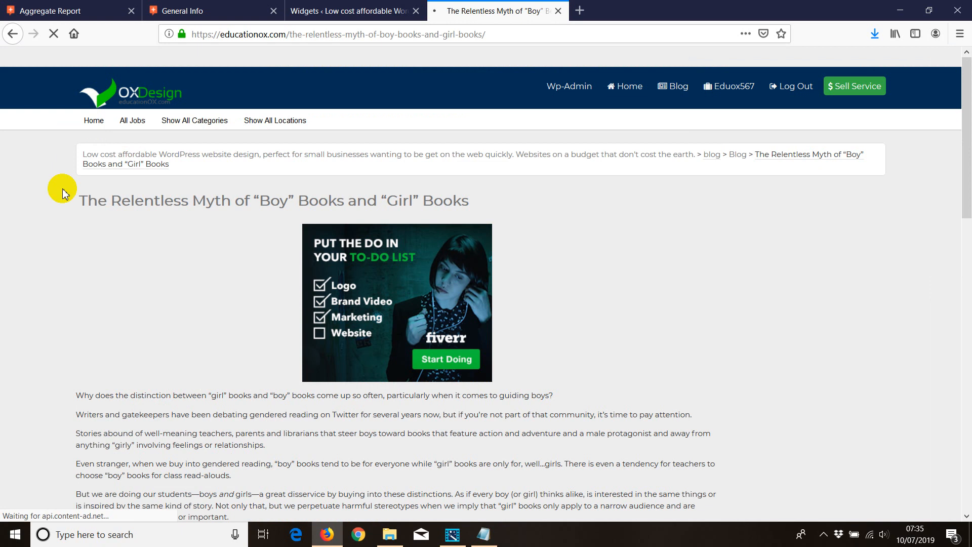
- Check the 'You Might Also Like' sponsored links below the post and close their info popup
scroll("down", 3)
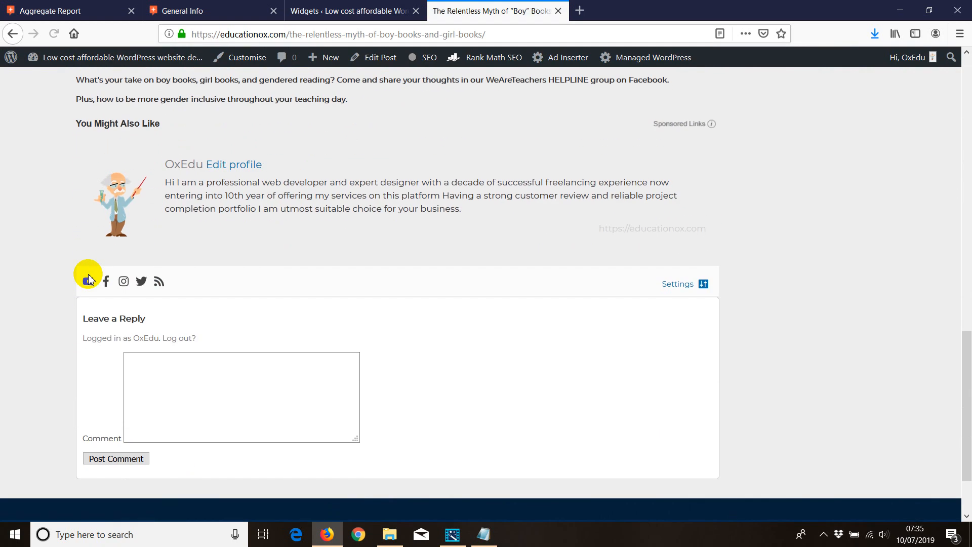
scroll("up", 3)
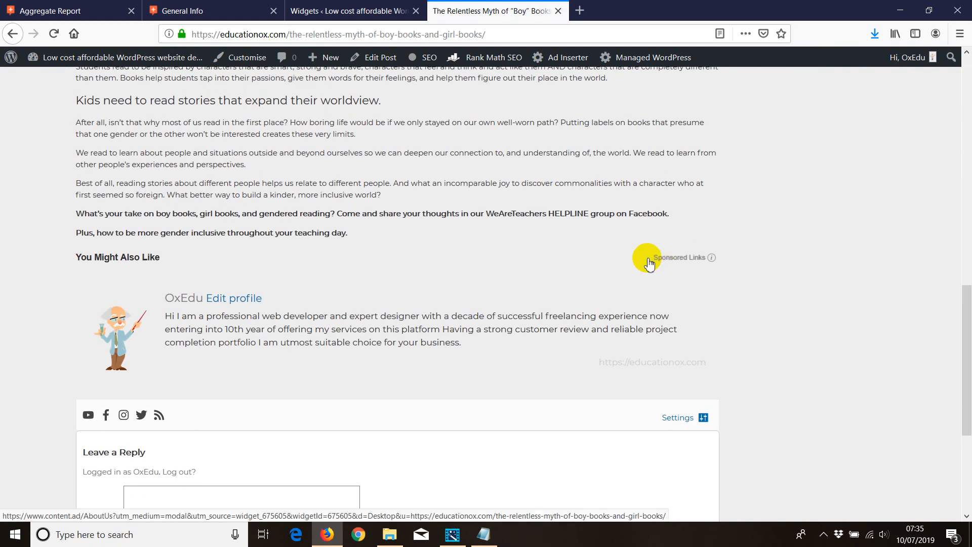
mouse_move(713, 260)
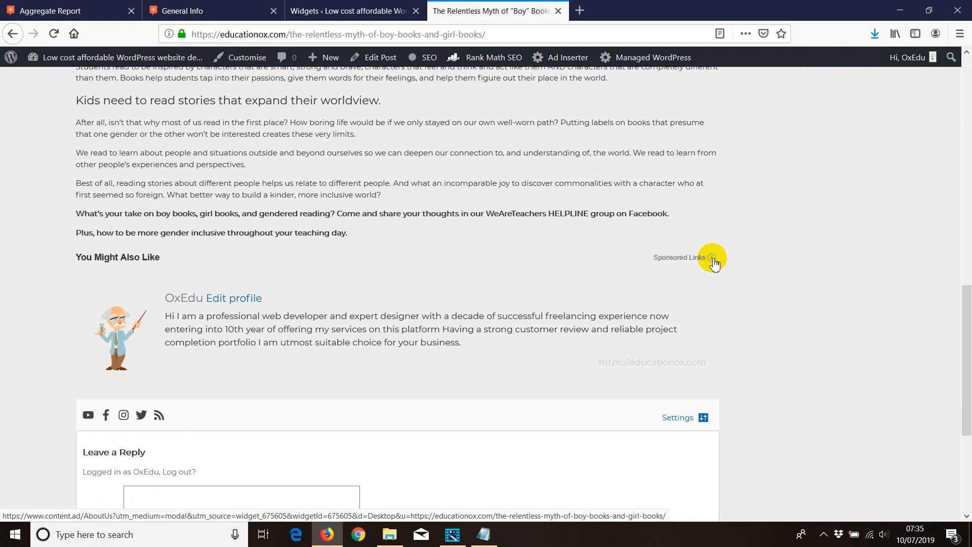
left_click(711, 257)
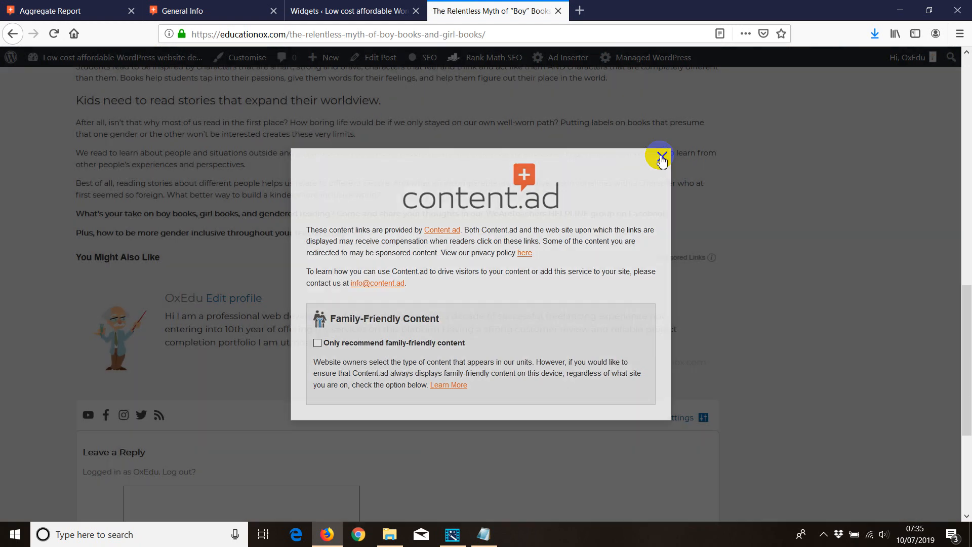
left_click(660, 155)
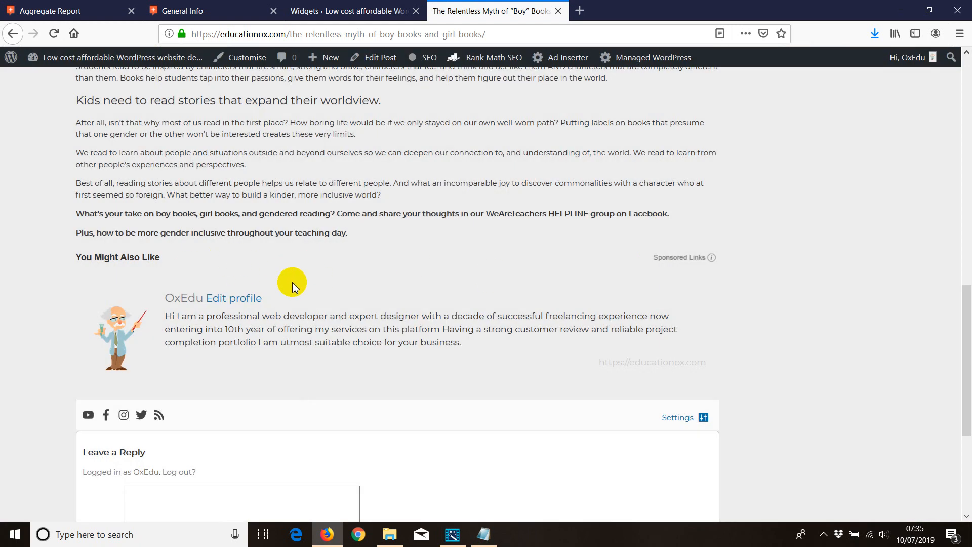
mouse_move(263, 285)
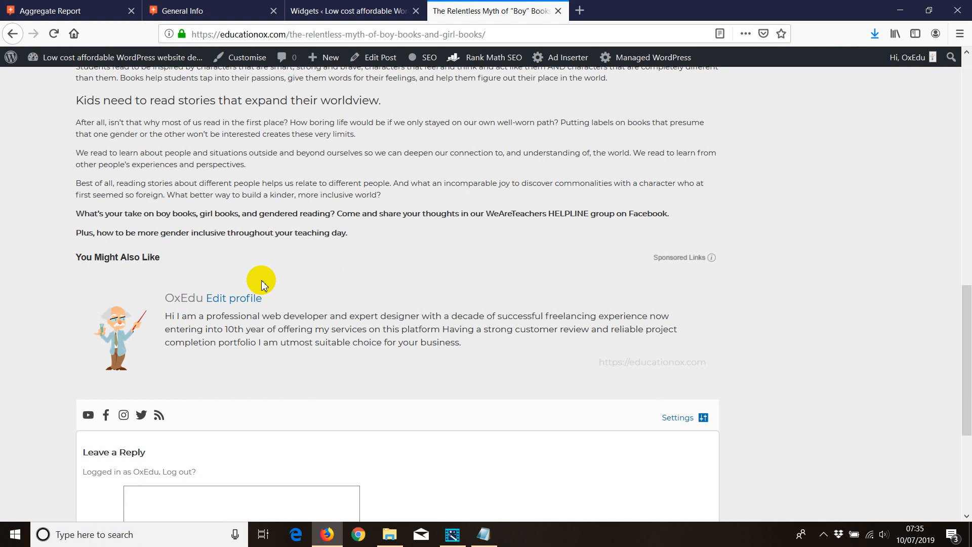
mouse_move(118, 269)
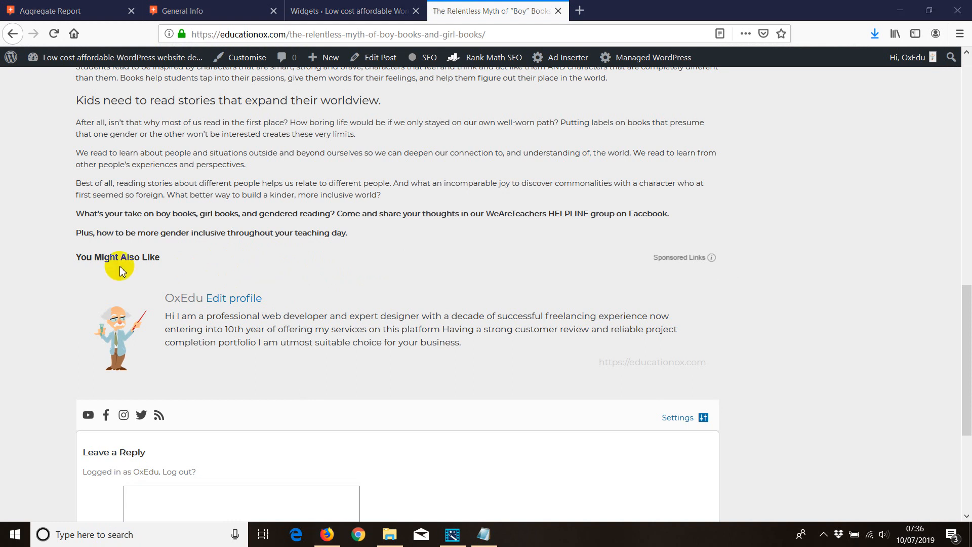
mouse_move(167, 249)
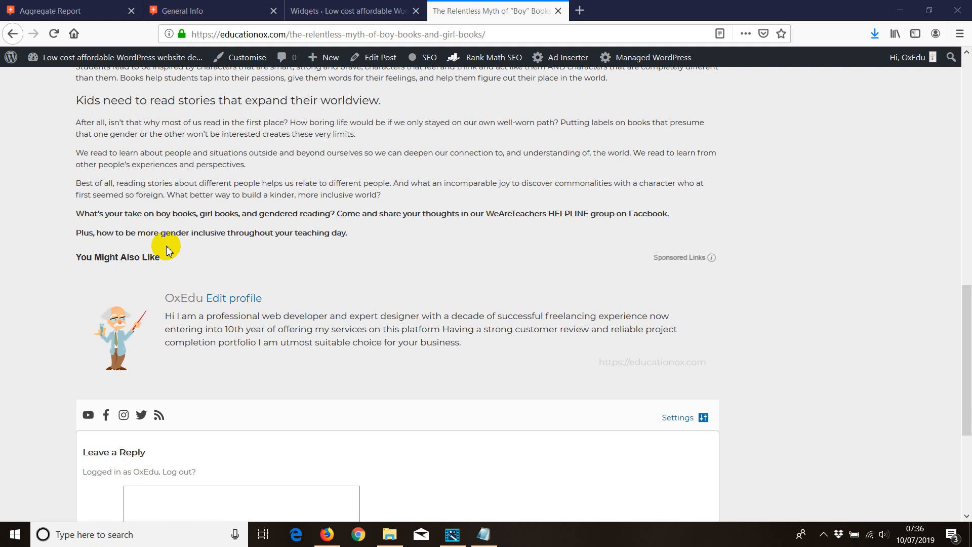
mouse_move(351, 10)
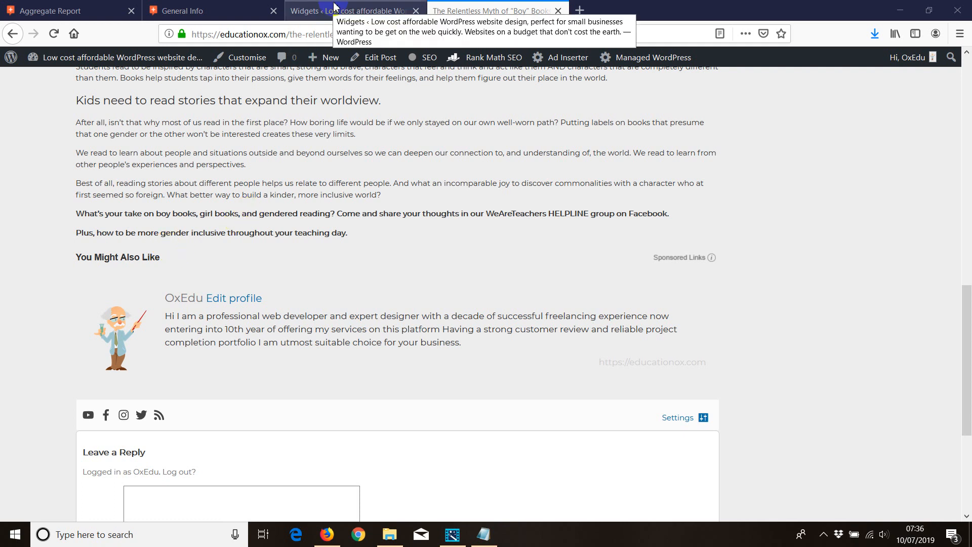
- Go back to the Content.ad widgets list showing educationox.com active
left_click(353, 10)
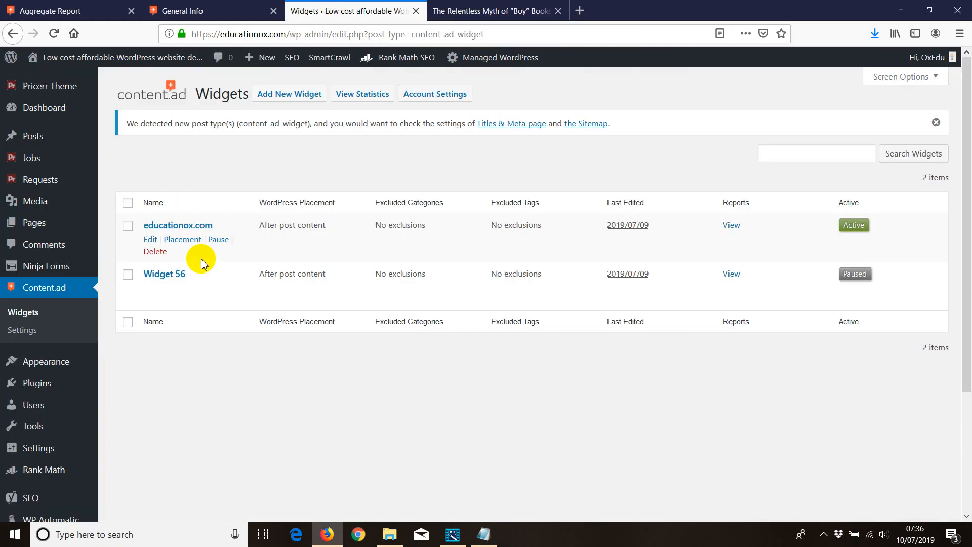
mouse_move(258, 202)
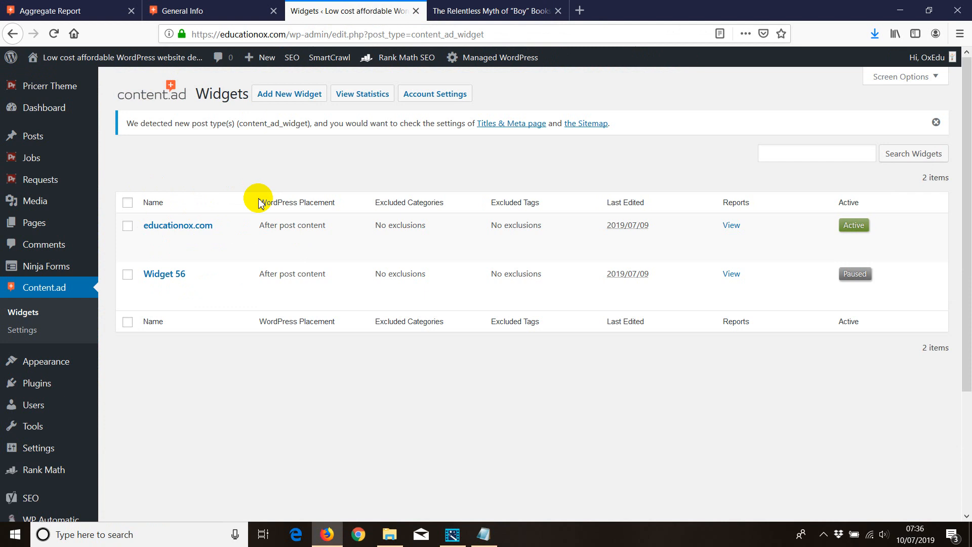
mouse_move(152, 100)
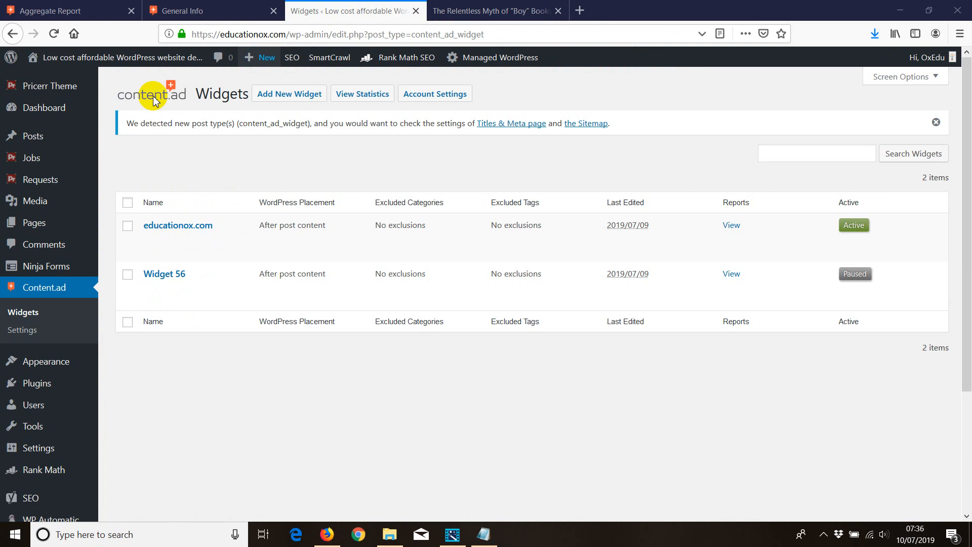
mouse_move(379, 349)
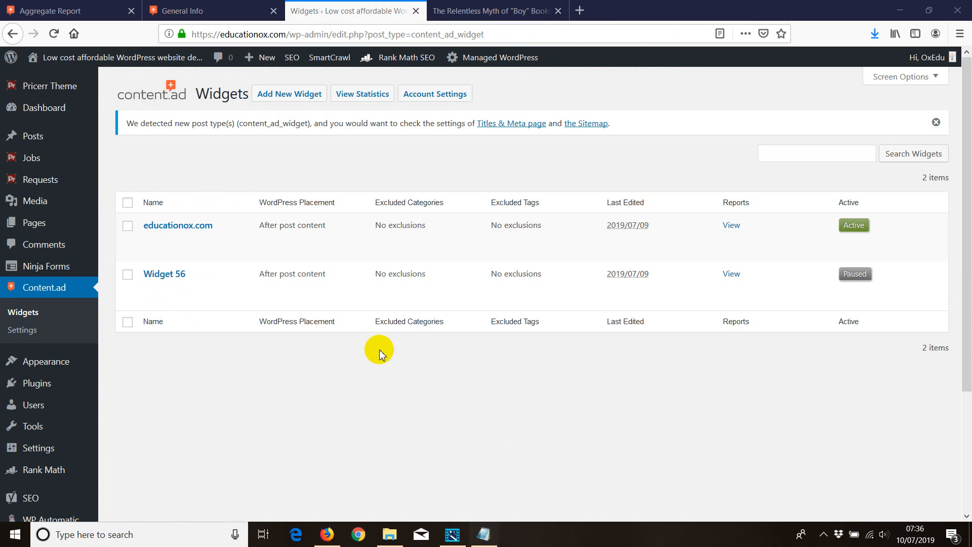
mouse_move(179, 168)
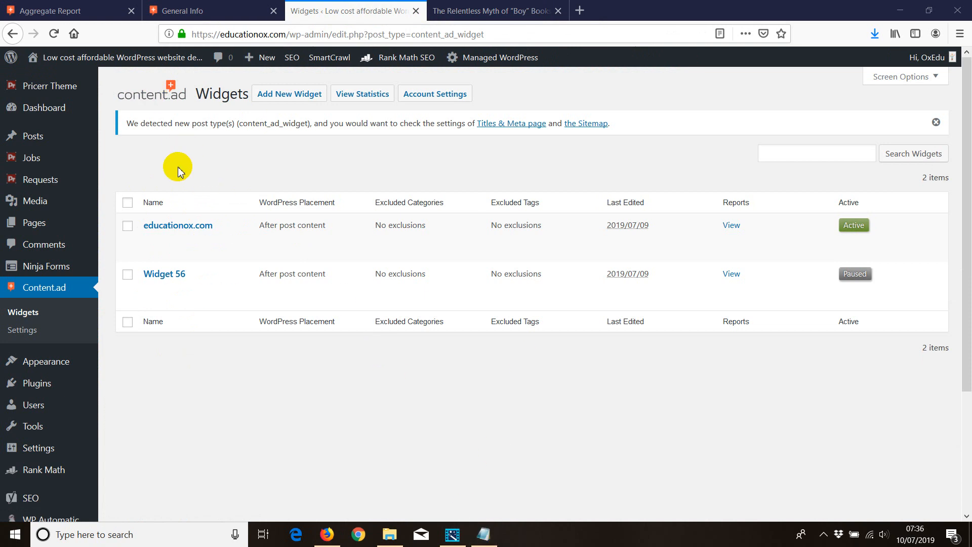